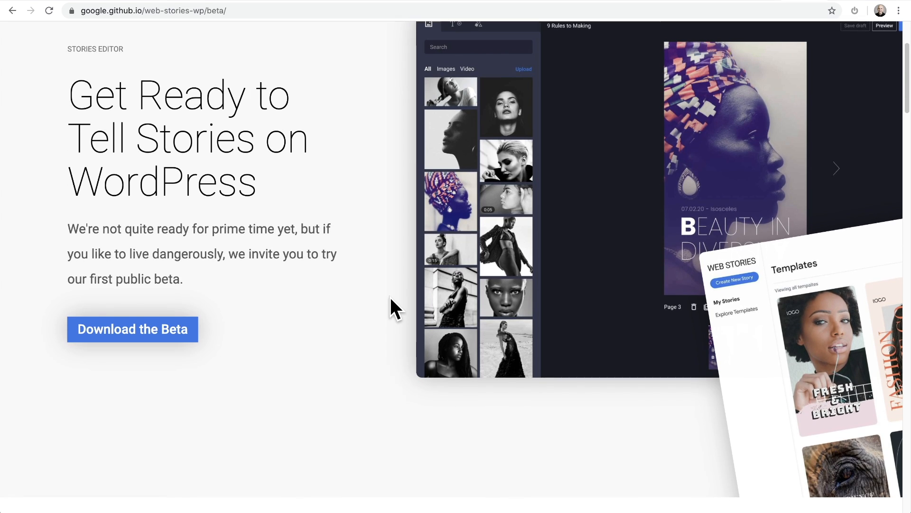
Scroll the 'cnn news stories' results to Visual stories and open the Six immigrants story
scroll("down", 3)
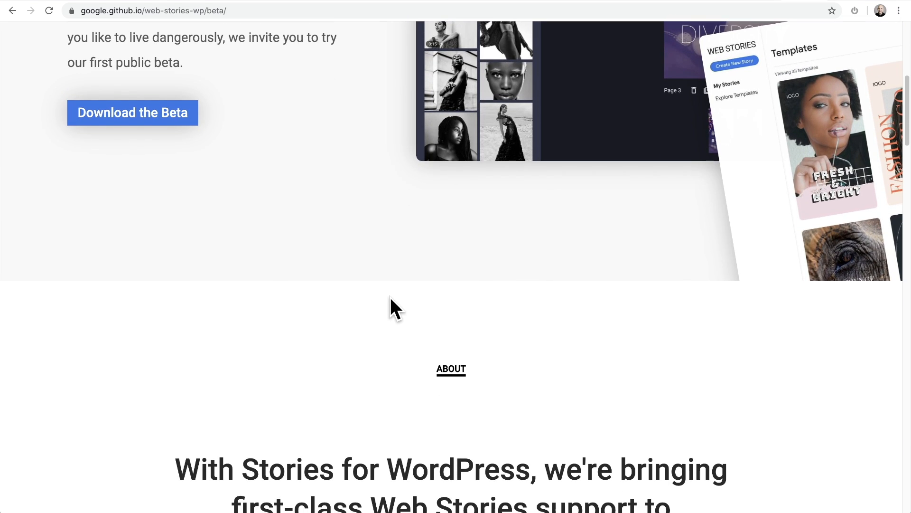
scroll("down", 3)
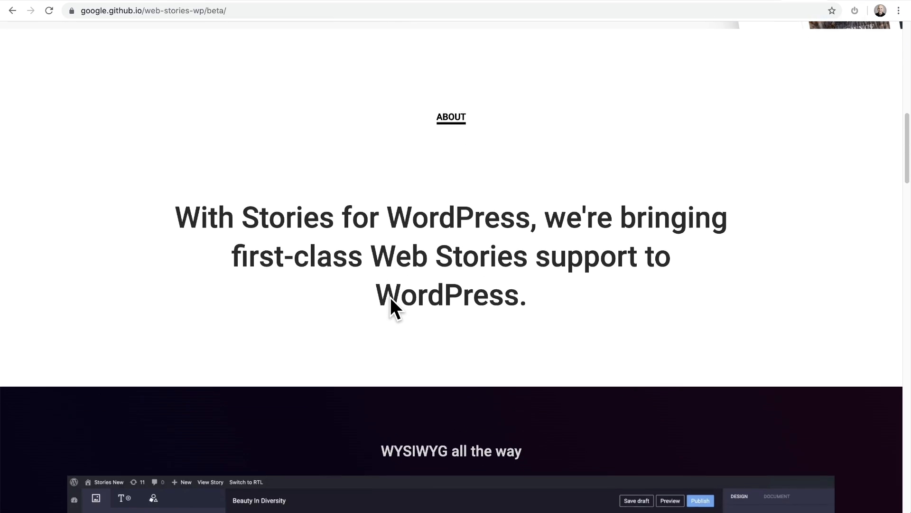
scroll("down", 3)
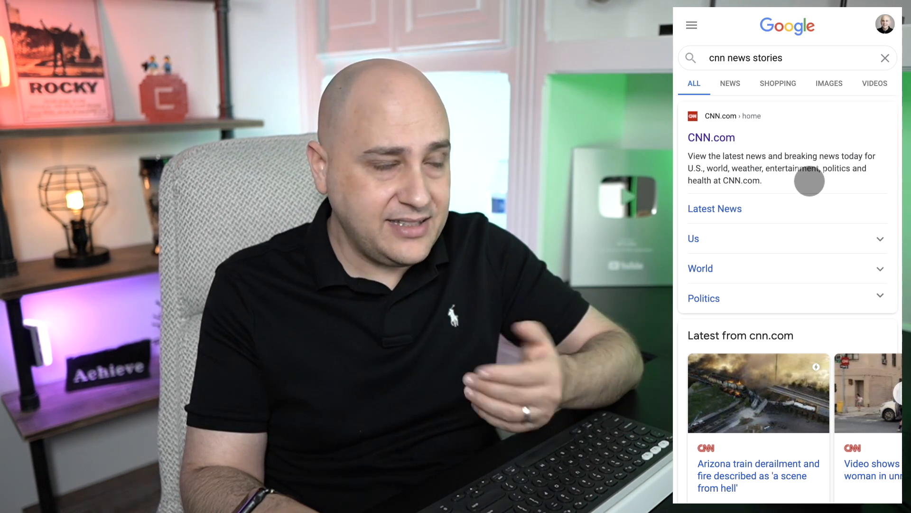
scroll("down", 3)
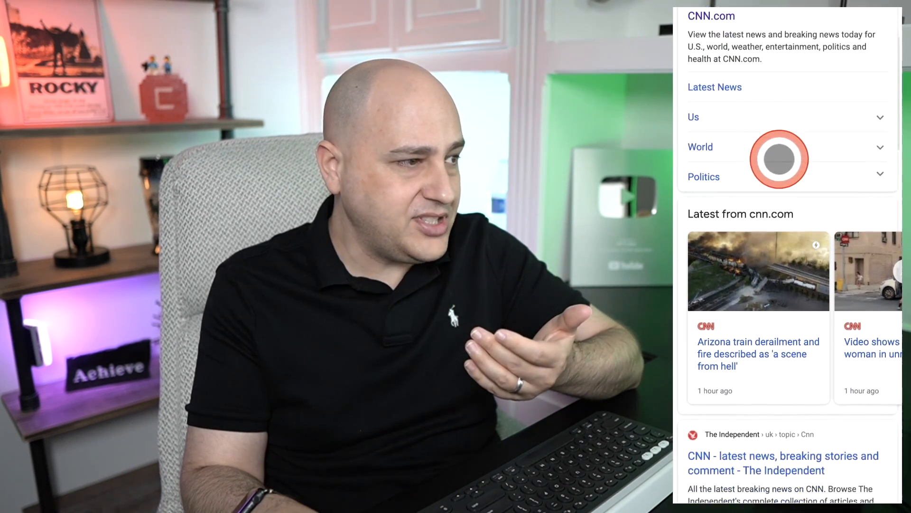
scroll("down", 3)
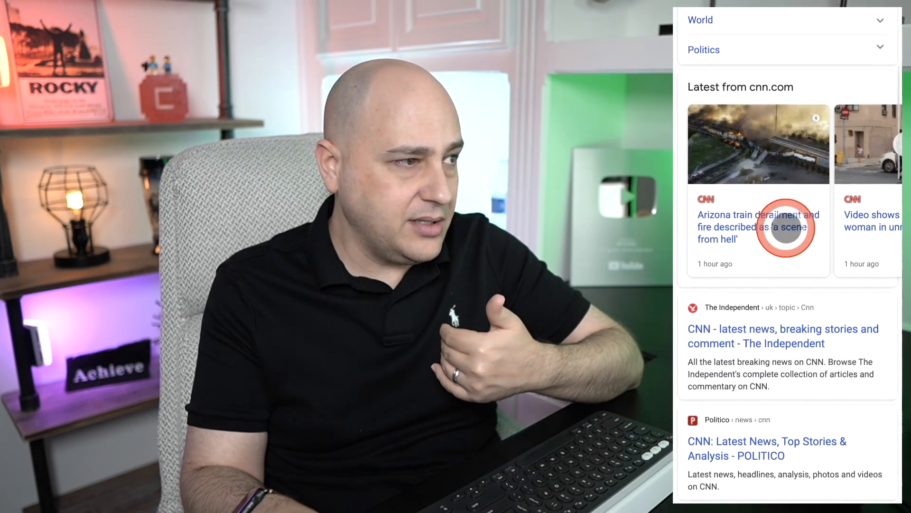
scroll("down", 3)
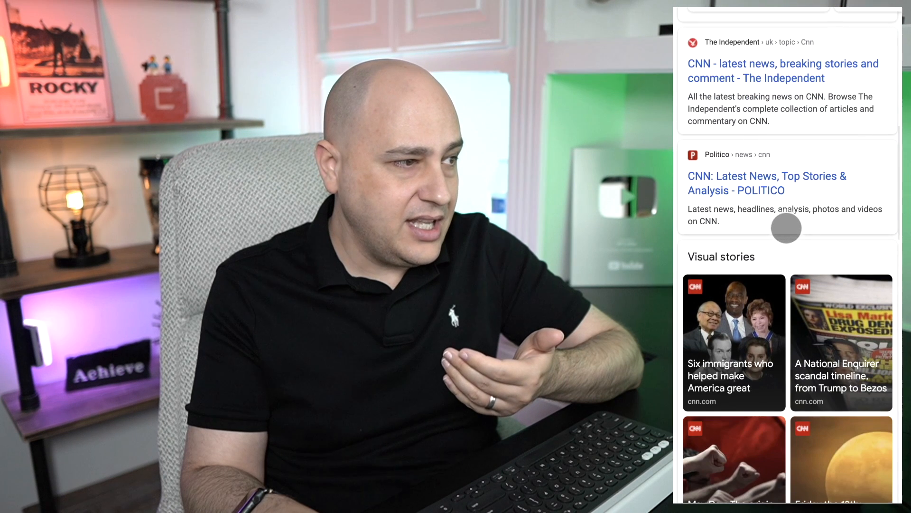
scroll("down", 3)
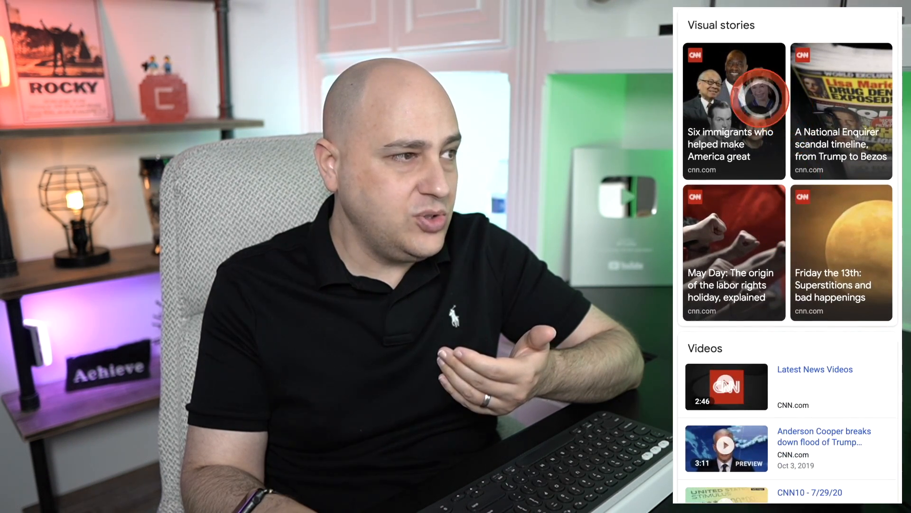
left_click(841, 251)
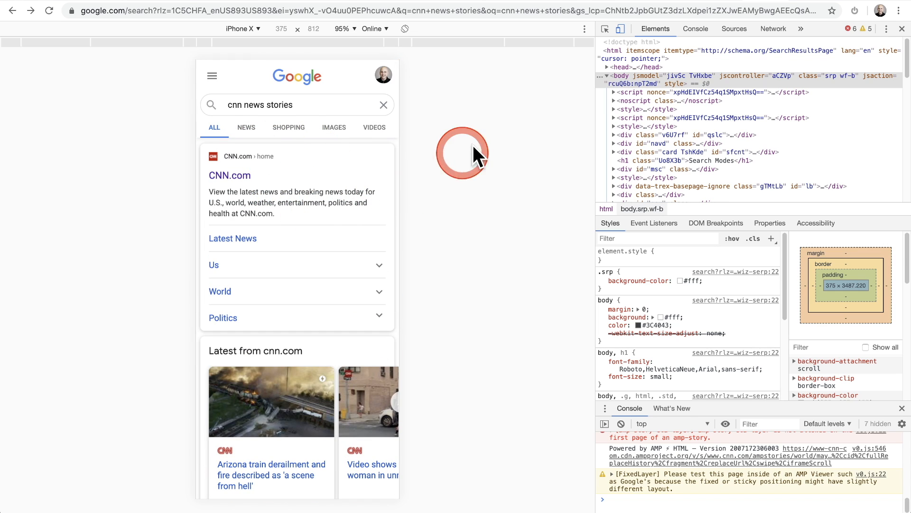
mouse_move(620, 28)
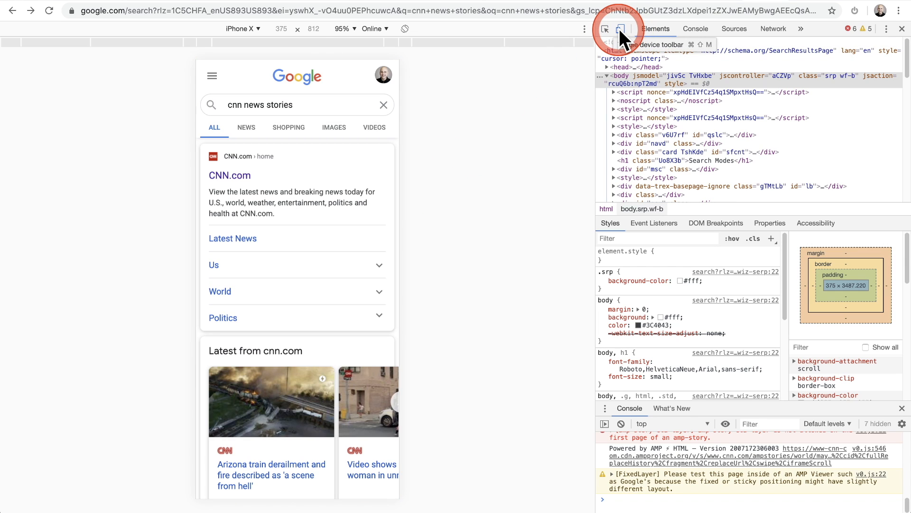
left_click(619, 28)
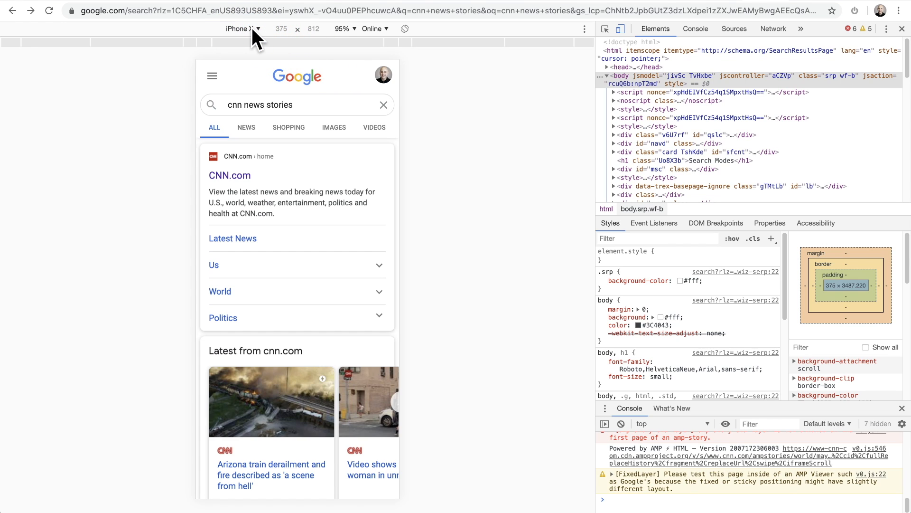
left_click(241, 29)
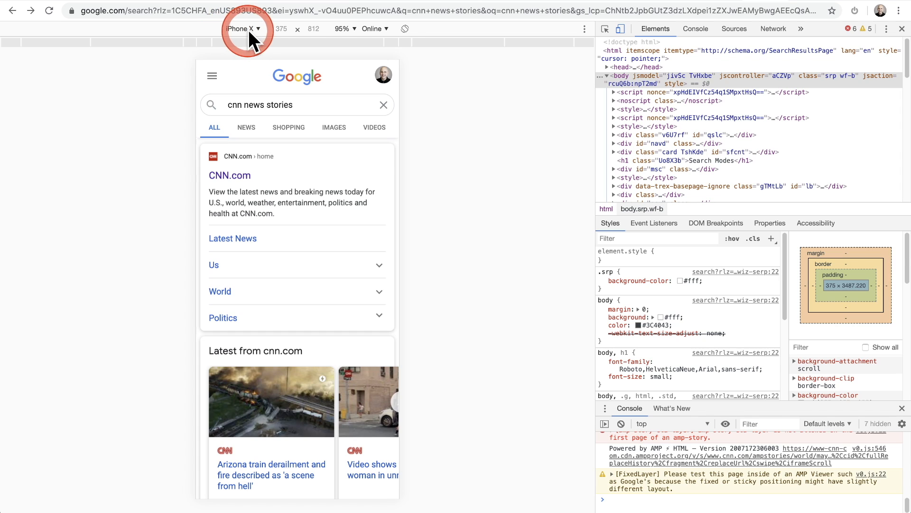
mouse_move(429, 178)
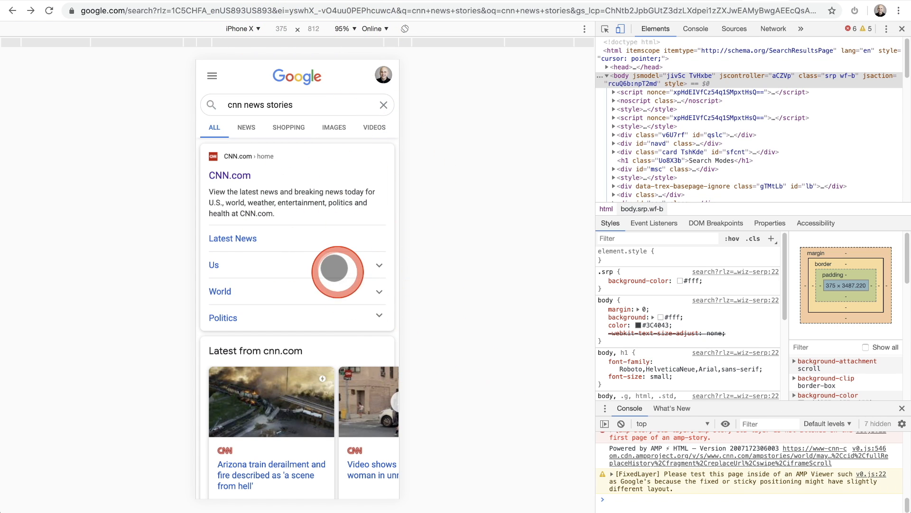
scroll("down", 3)
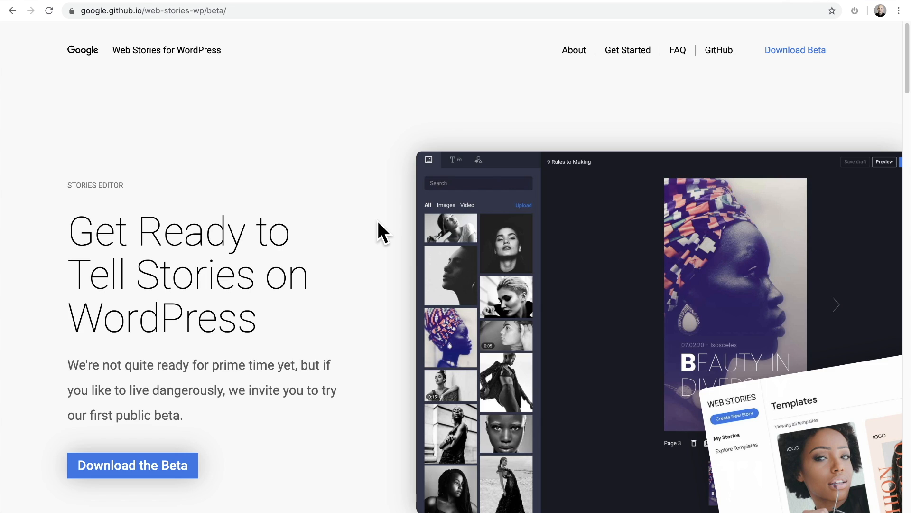
scroll("down", 3)
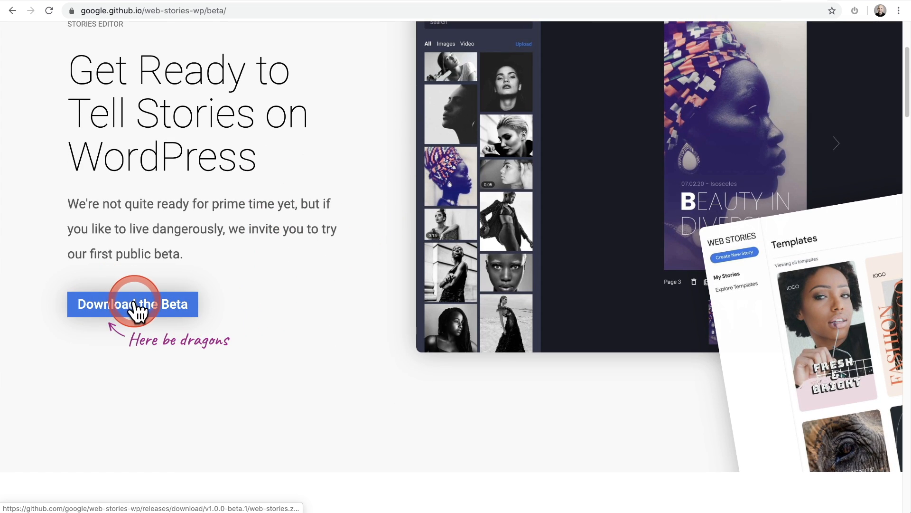
scroll("down", 3)
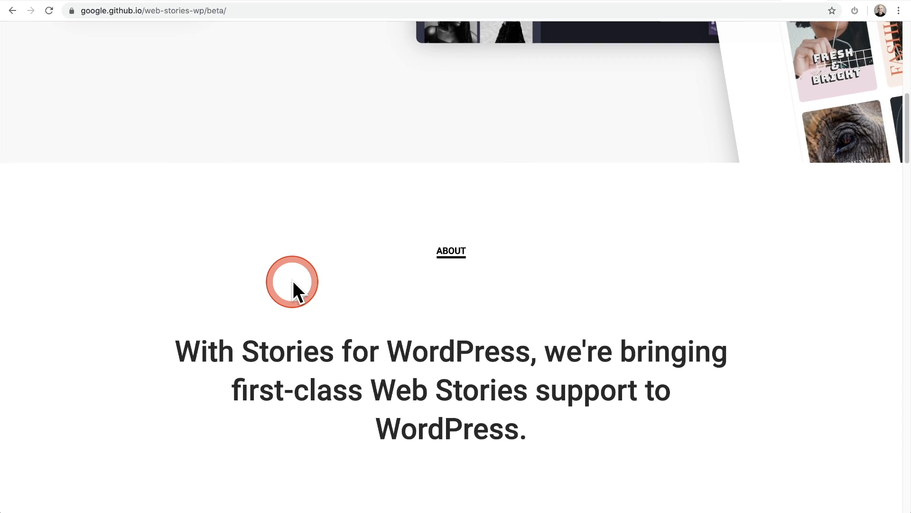
scroll("down", 3)
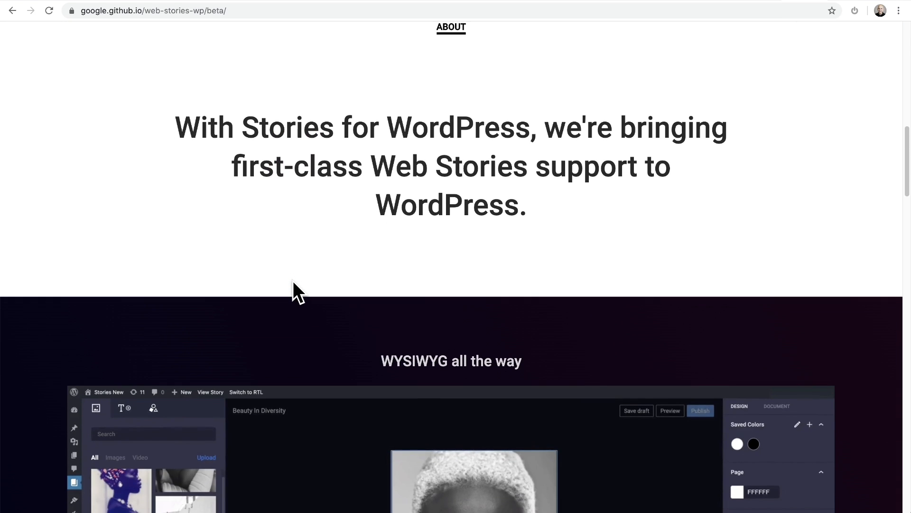
scroll("down", 3)
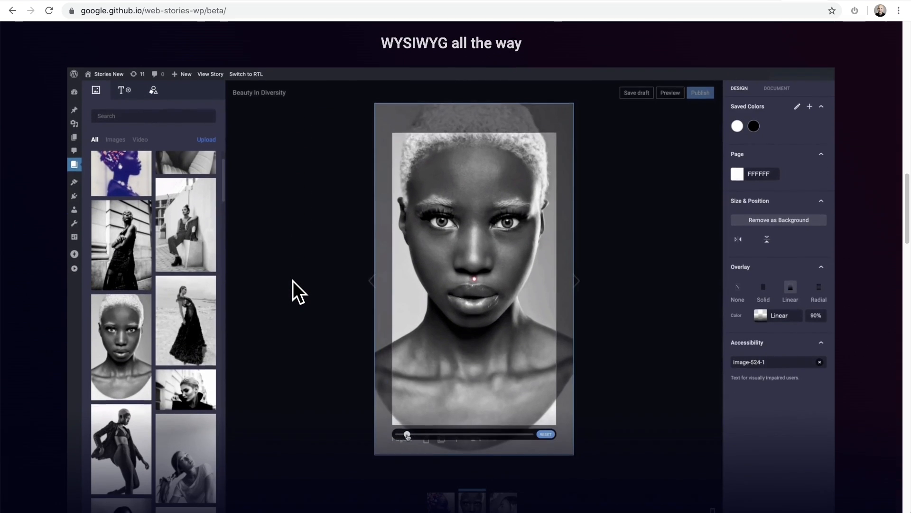
scroll("down", 3)
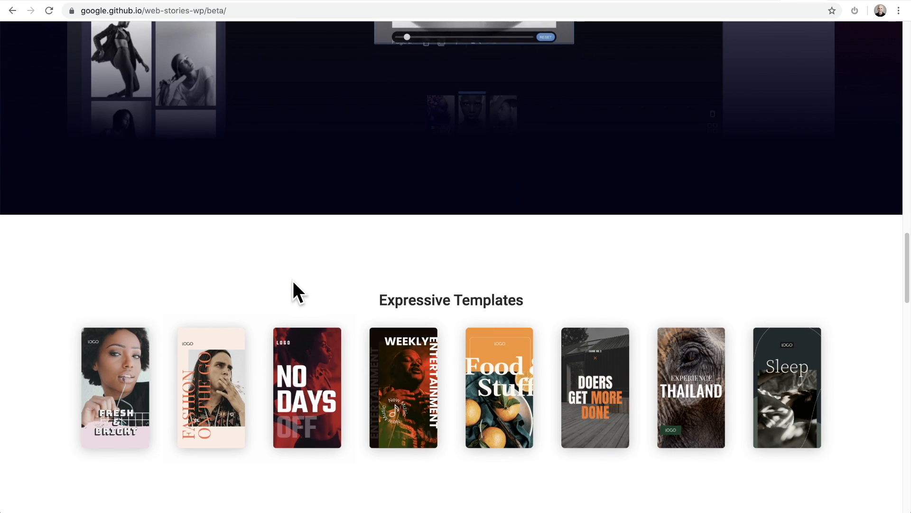
scroll("down", 3)
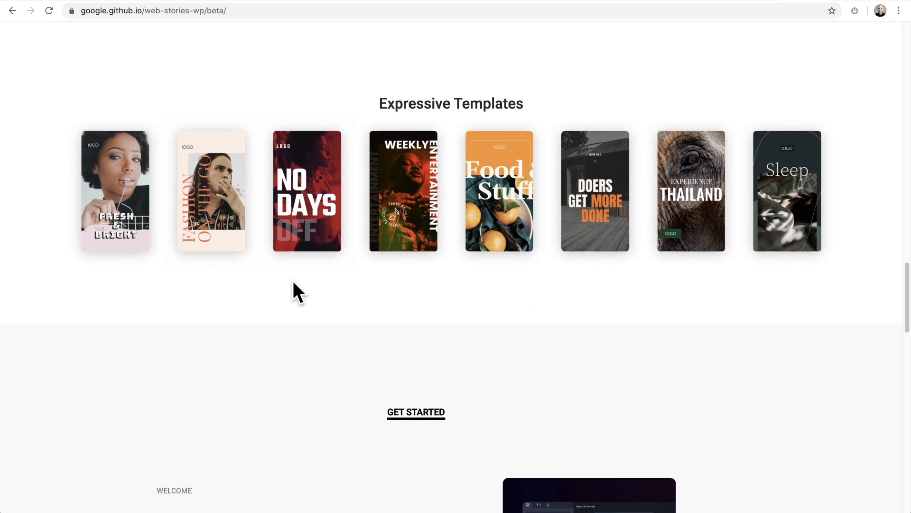
scroll("down", 3)
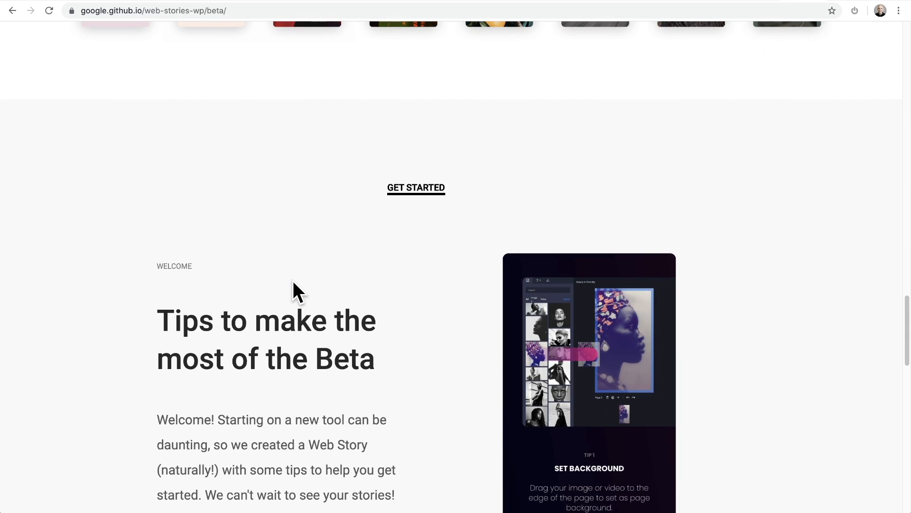
scroll("down", 3)
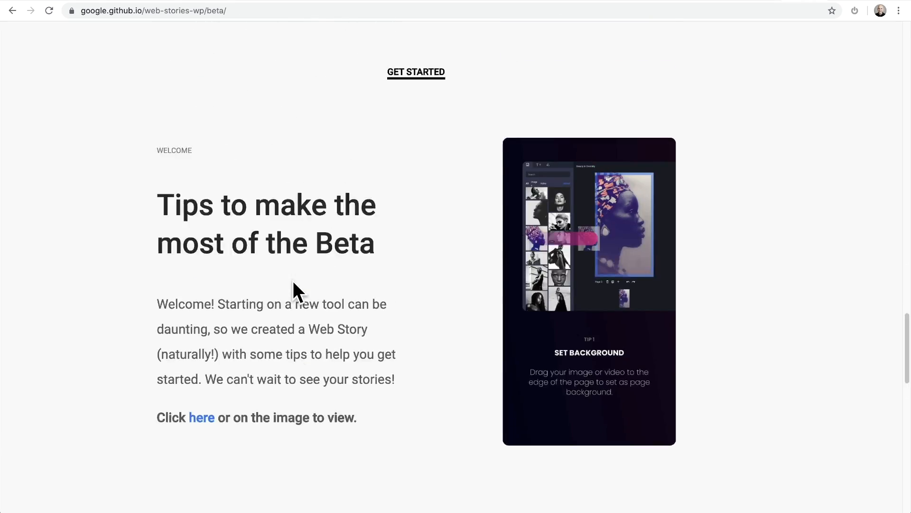
scroll("down", 3)
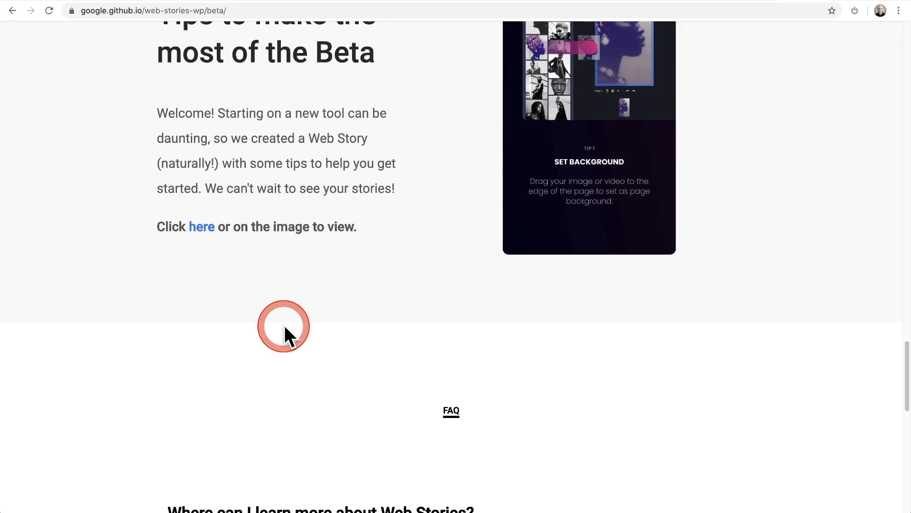
scroll("down", 3)
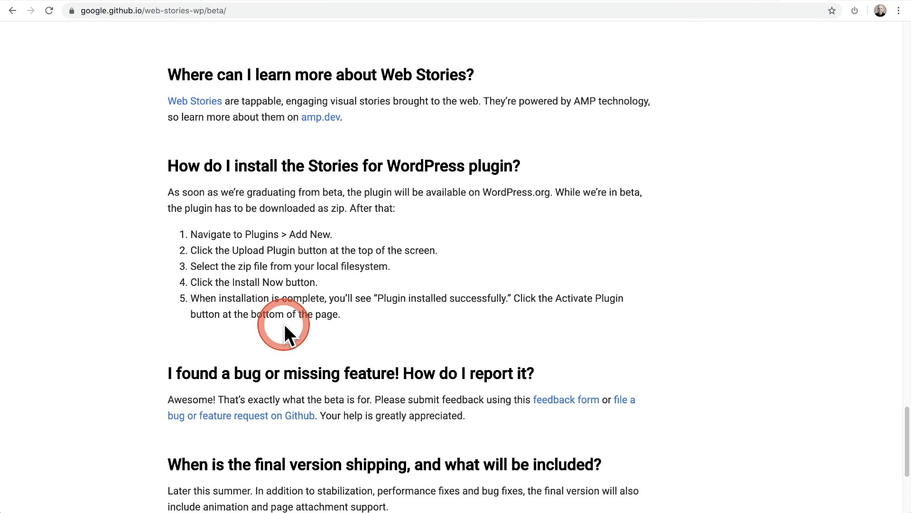
scroll("down", 3)
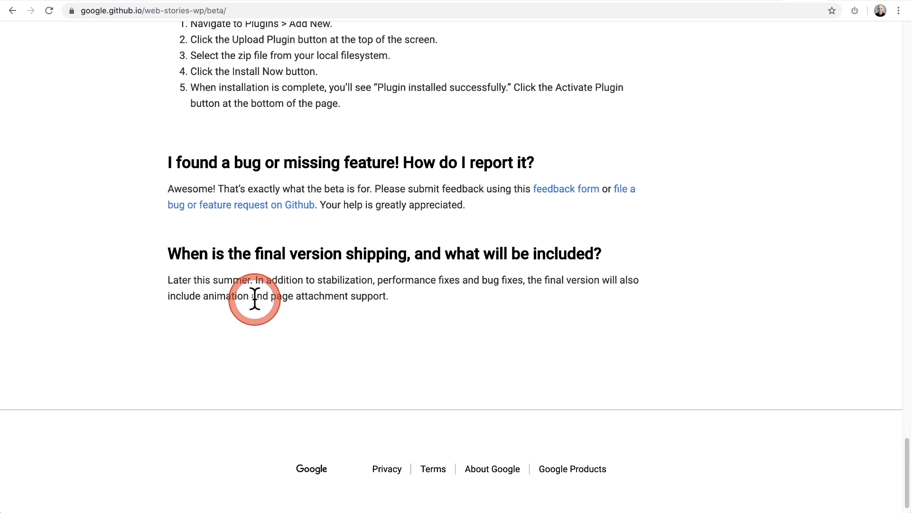
left_click_drag(168, 296, 255, 296)
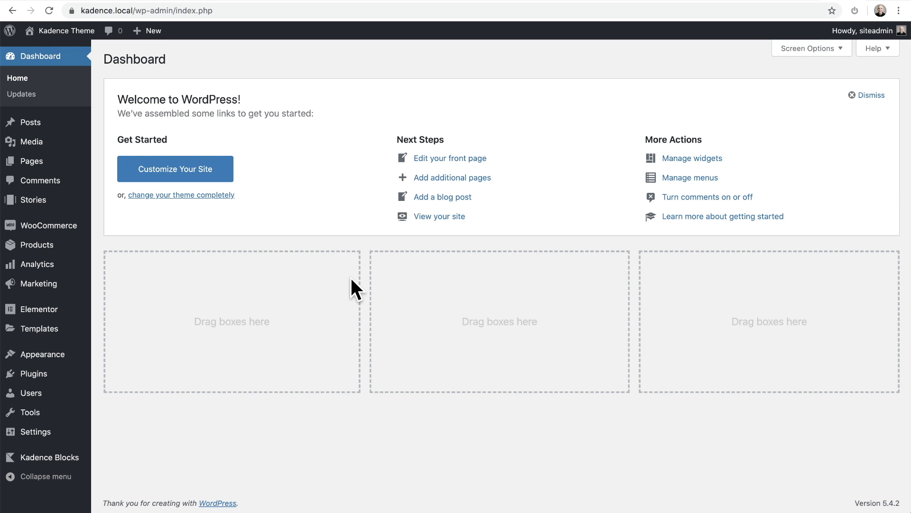
Go to the Web Stories dashboard and browse Explore Templates
left_click(197, 257)
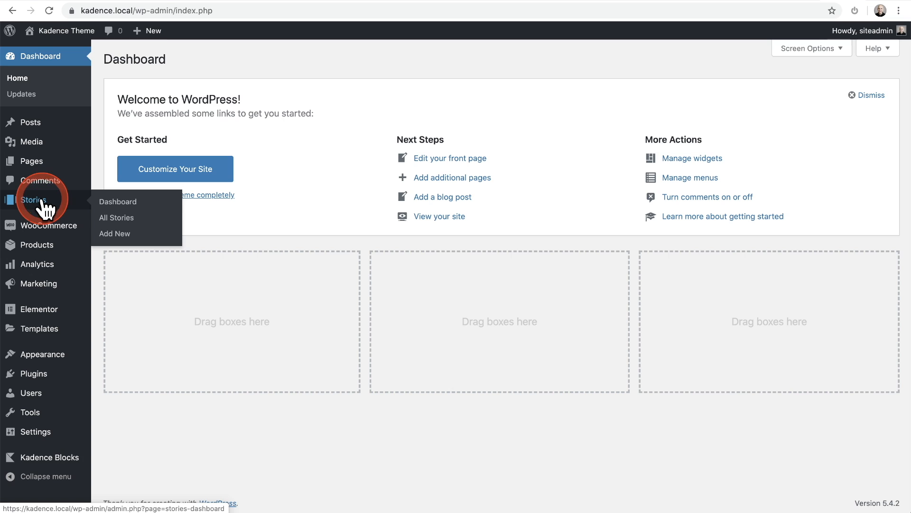
left_click(118, 202)
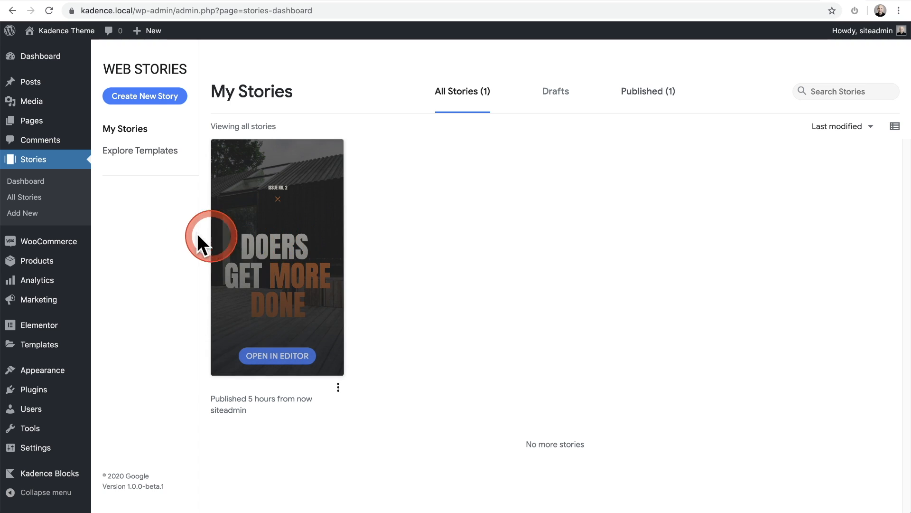
left_click(140, 151)
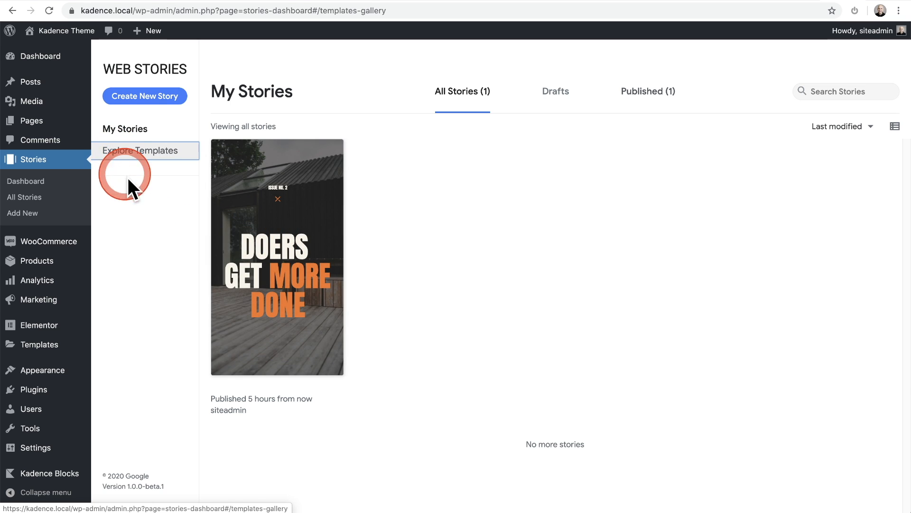
left_click(142, 150)
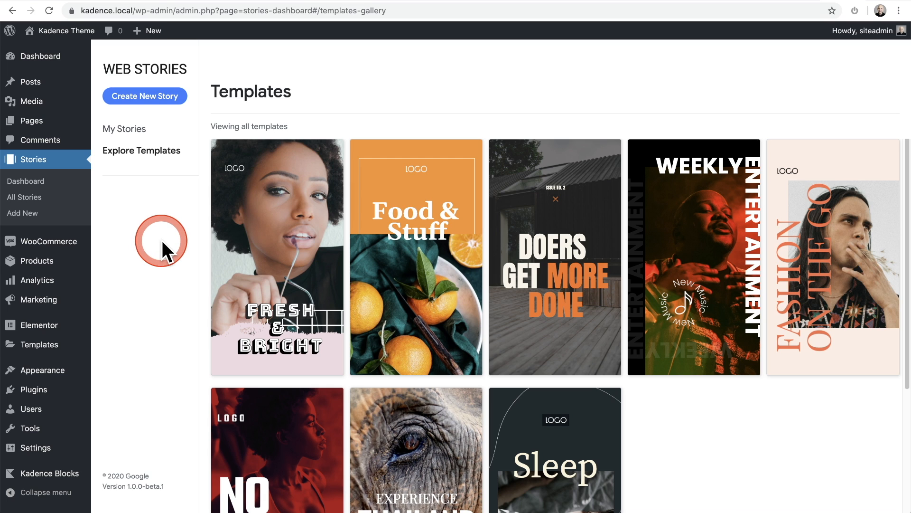
mouse_move(260, 269)
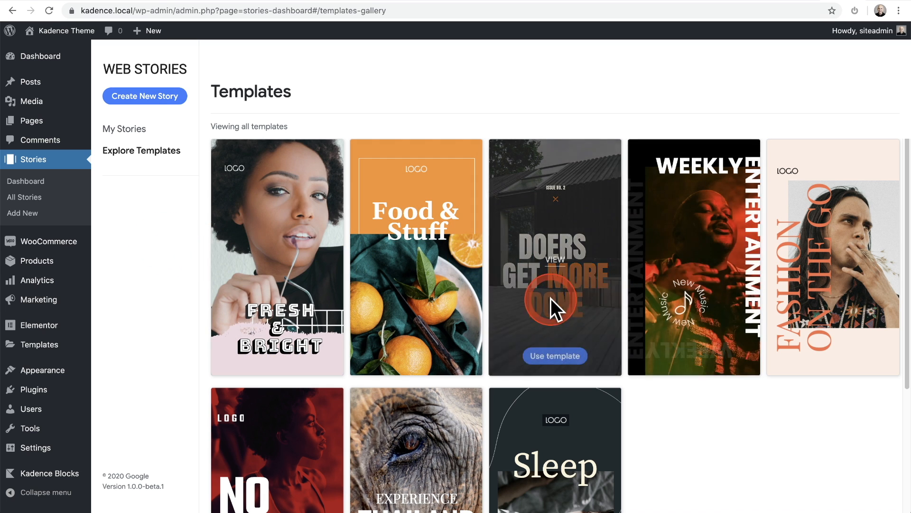
Start a new story from the Fresh & Bright template
scroll("down", 3)
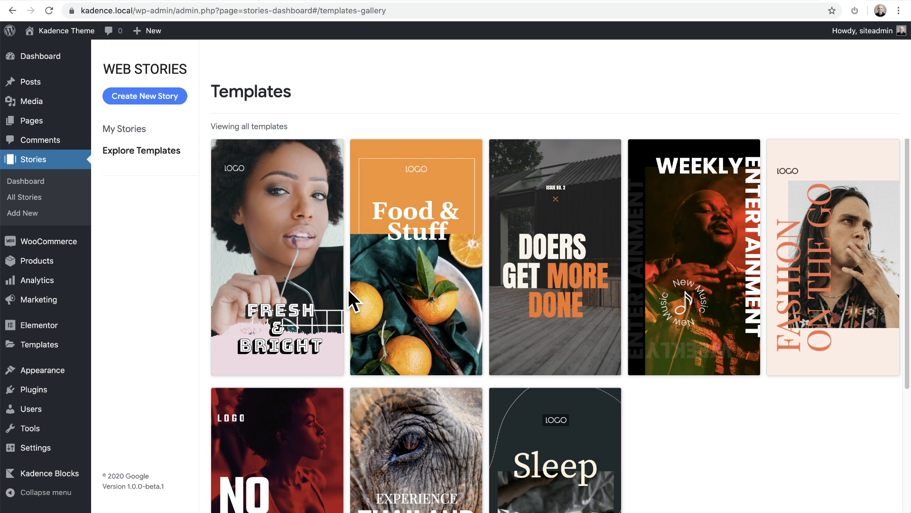
mouse_move(277, 262)
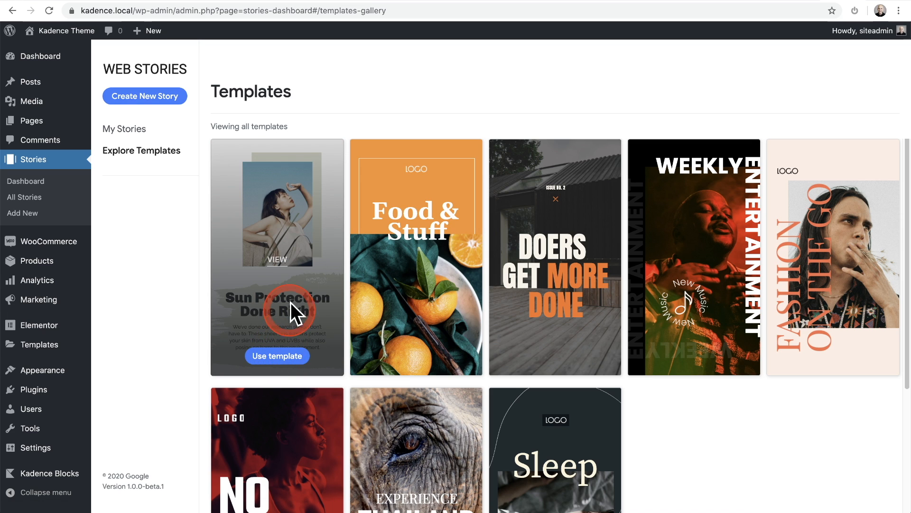
left_click(277, 355)
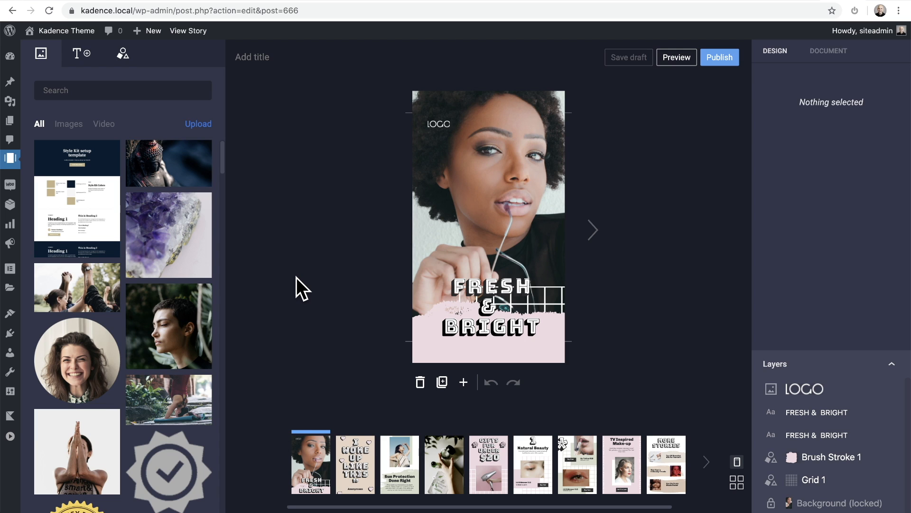
mouse_move(62, 64)
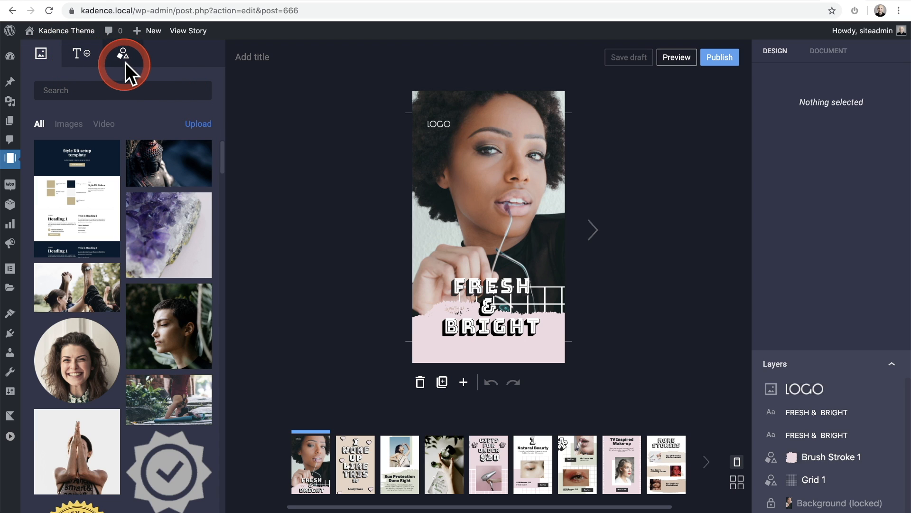
Insert a Heading text preset onto the Sun Protection Done Right cover page
left_click(80, 53)
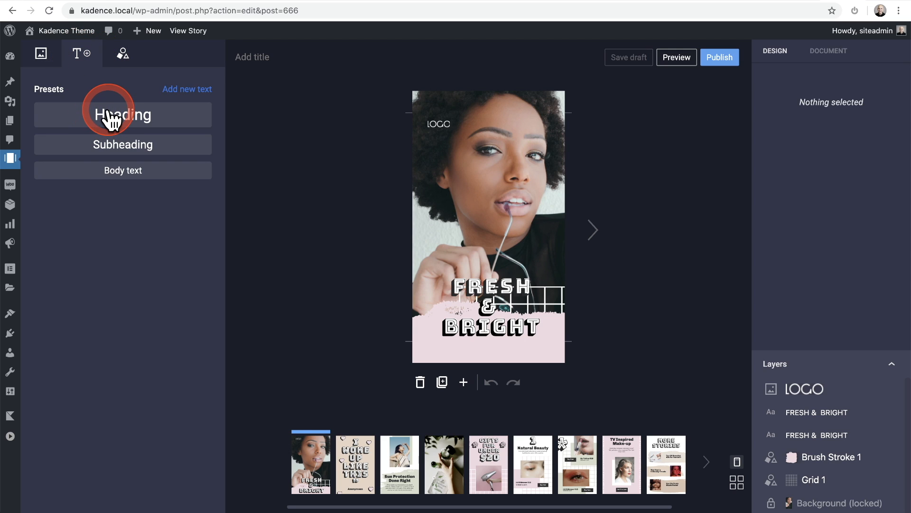
left_click(122, 114)
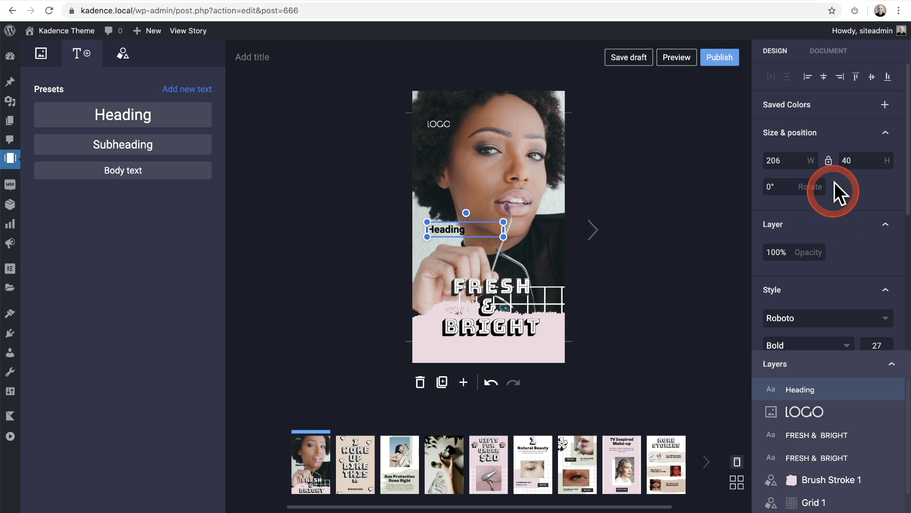
mouse_move(715, 263)
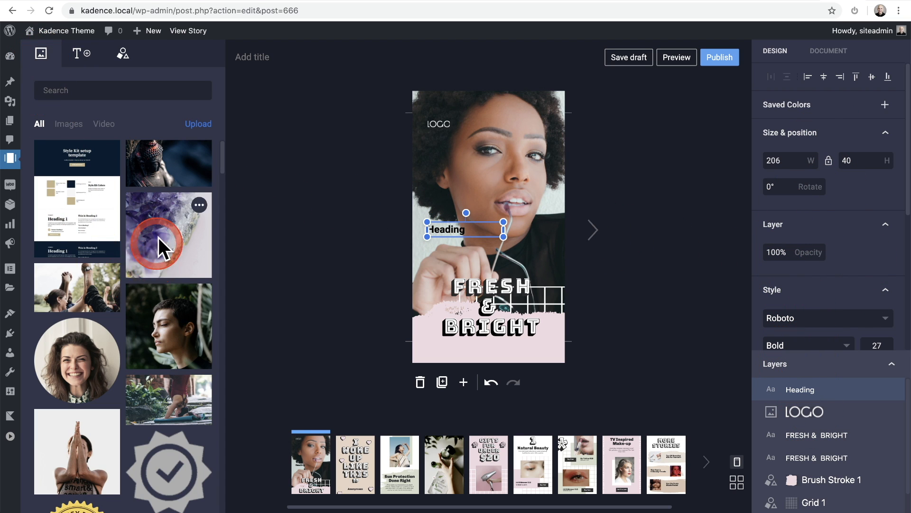
mouse_move(146, 175)
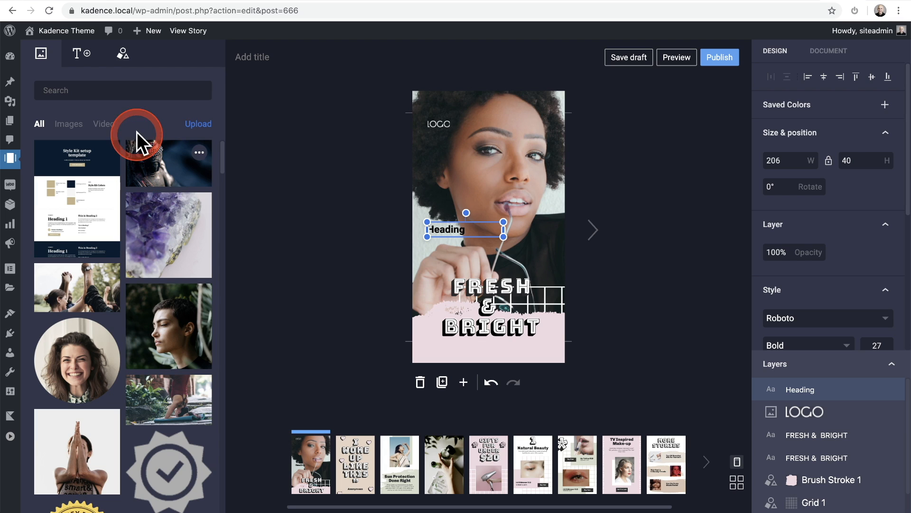
left_click(123, 53)
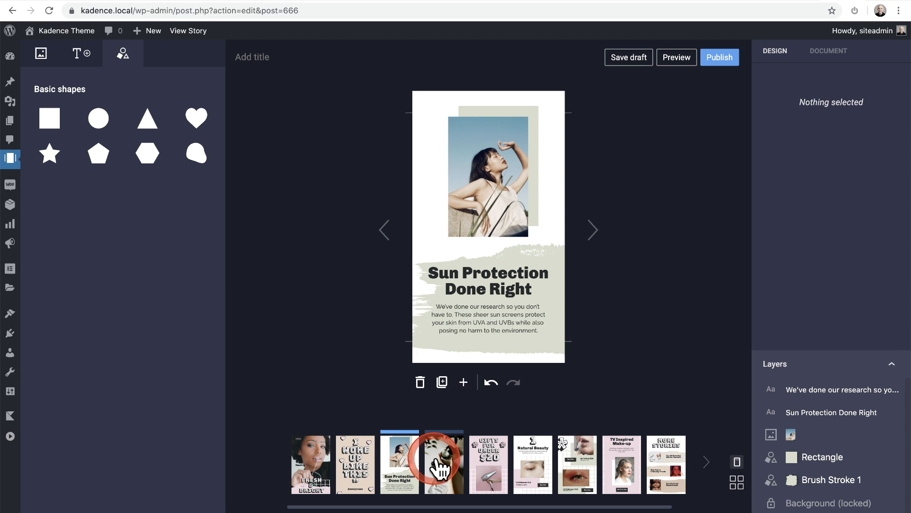
Move to the Gifts for Under $20 page and add a blank page after it
left_click(488, 464)
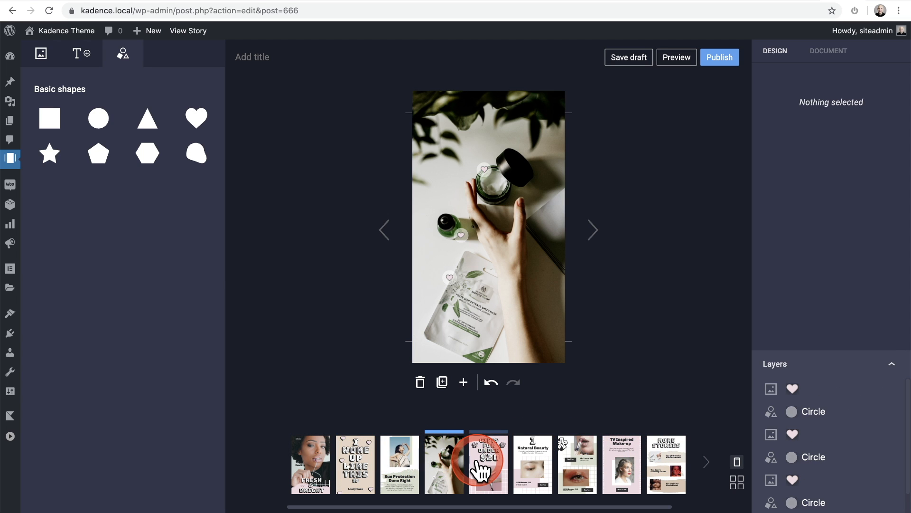
left_click(486, 463)
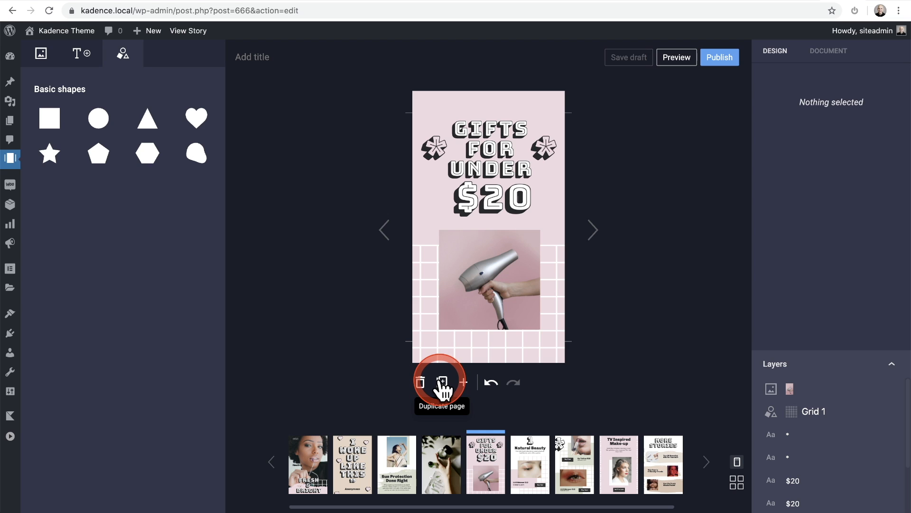
mouse_move(463, 383)
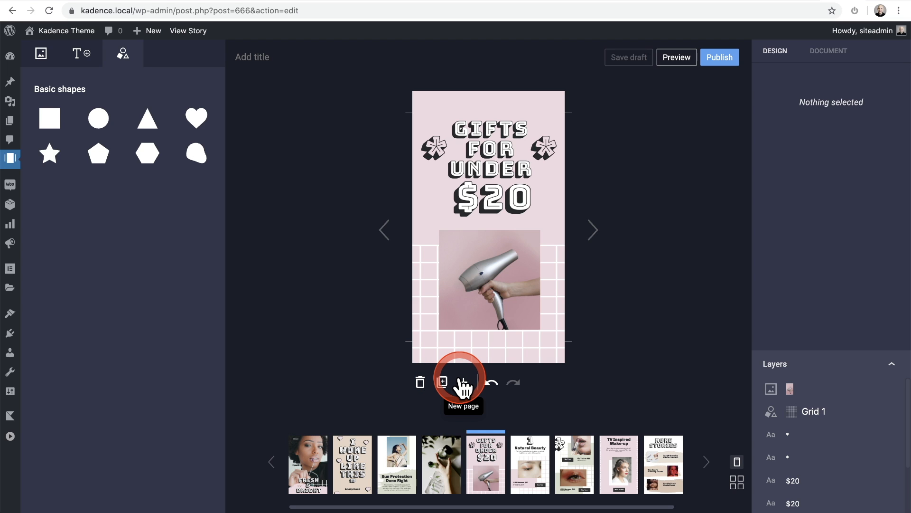
left_click(442, 382)
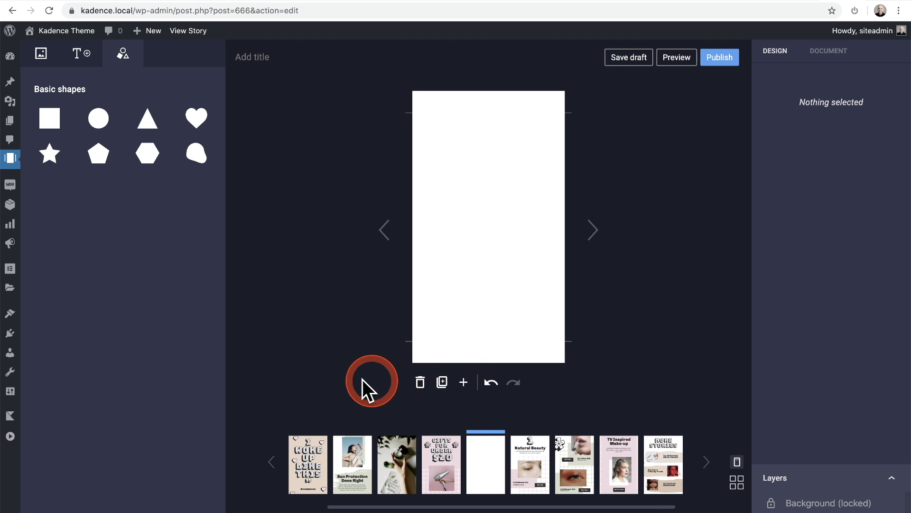
mouse_move(331, 355)
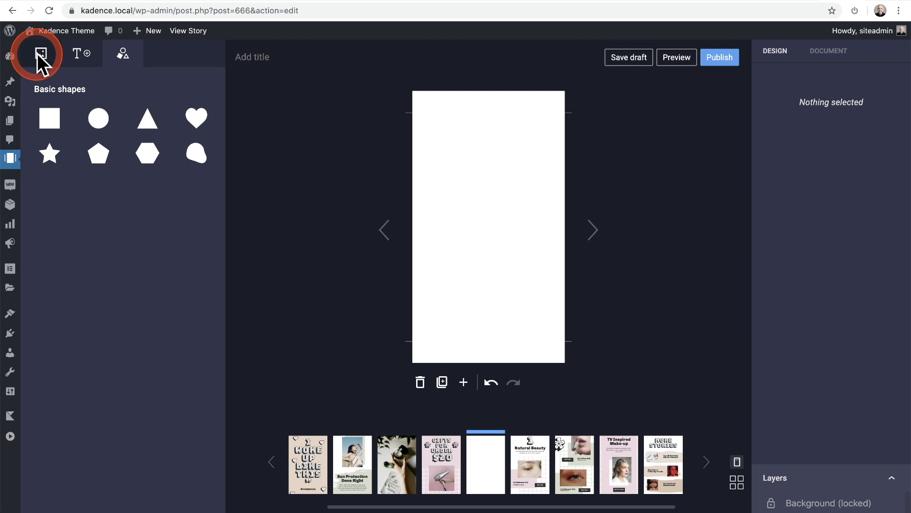
Set the praying-hands photo from Media as the new page's full background
left_click(40, 53)
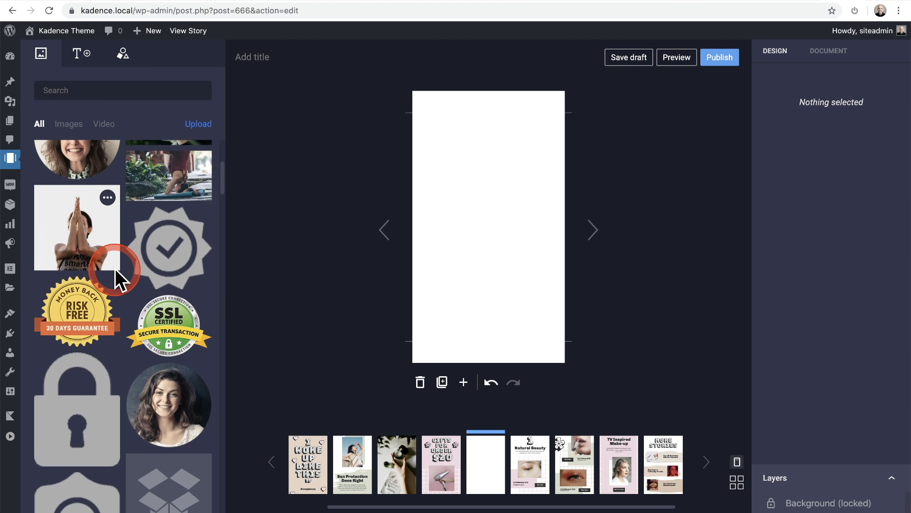
scroll("down", 3)
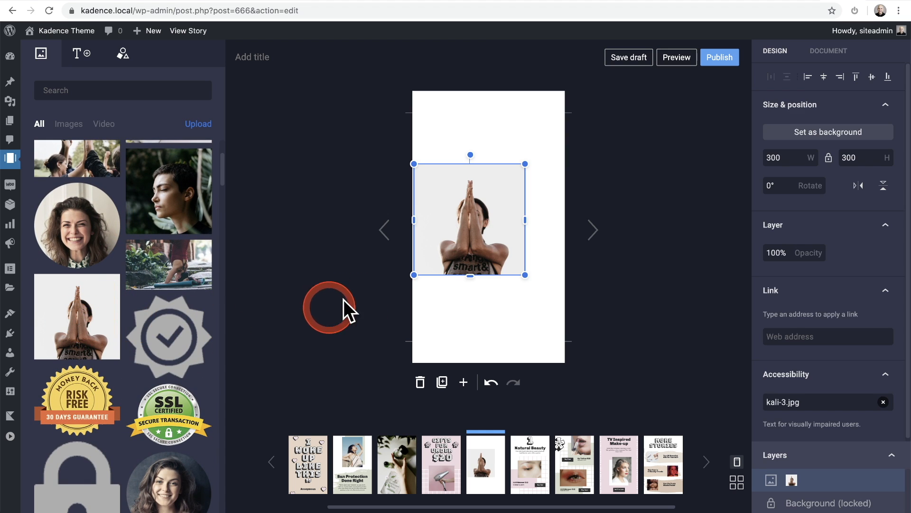
left_click_drag(525, 274, 620, 375)
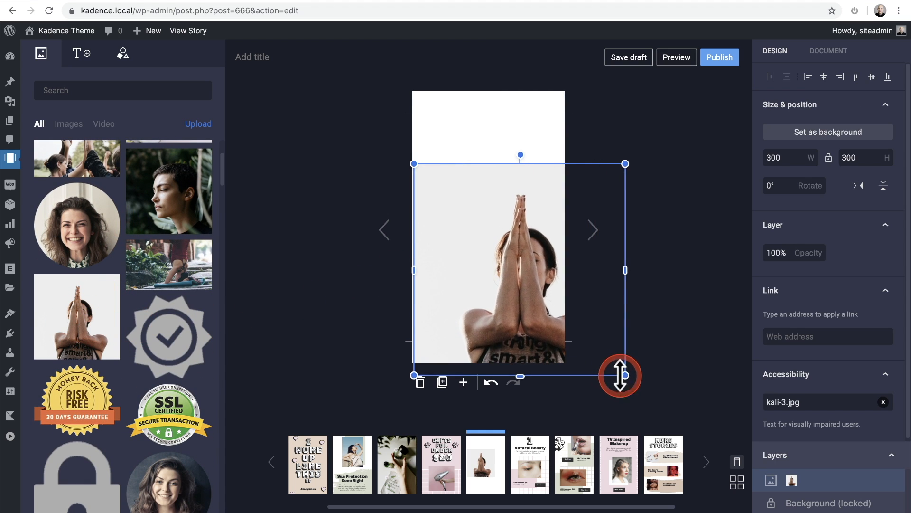
left_click_drag(619, 375, 479, 290)
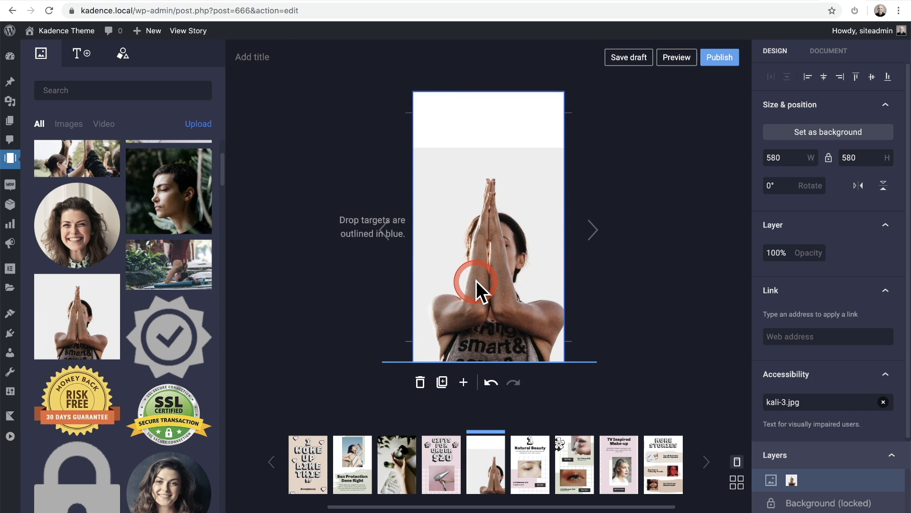
left_click_drag(482, 290, 358, 121)
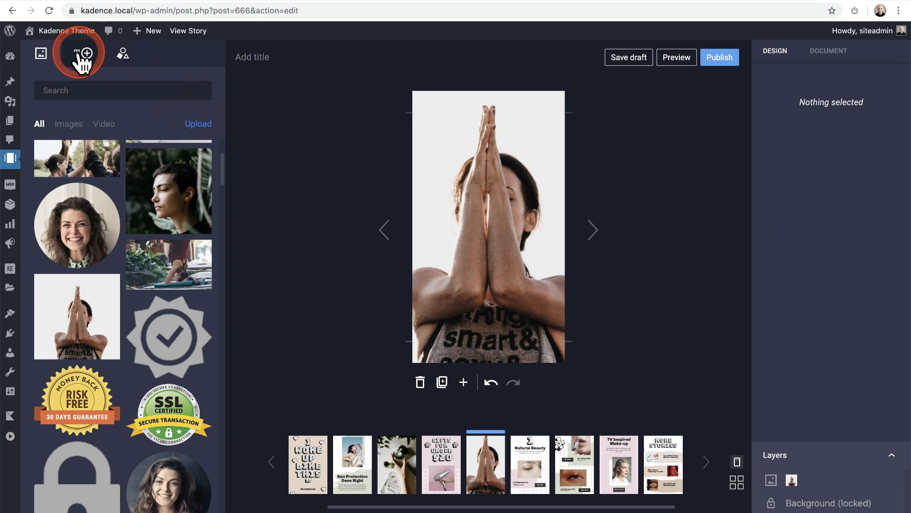
left_click(82, 53)
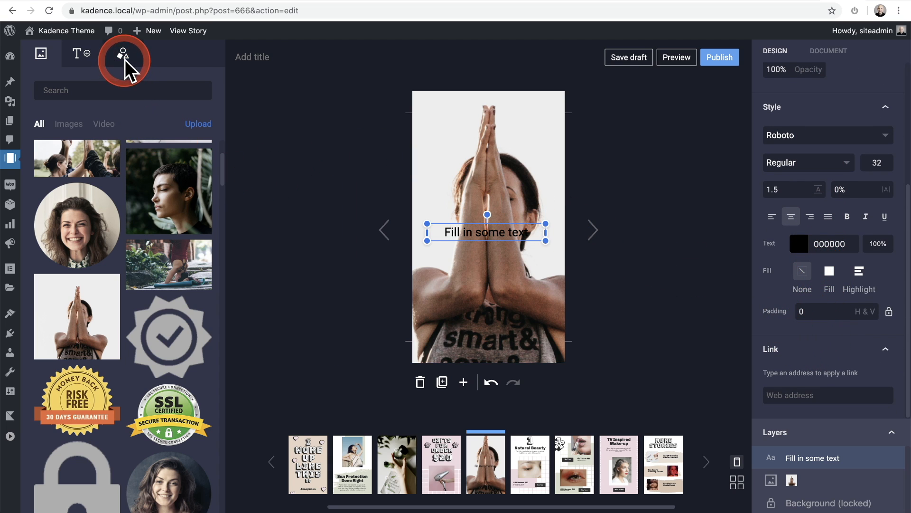
Insert a square shape and stretch it into a 500×169 band, rotated 5°, across the lower photo
left_click(123, 53)
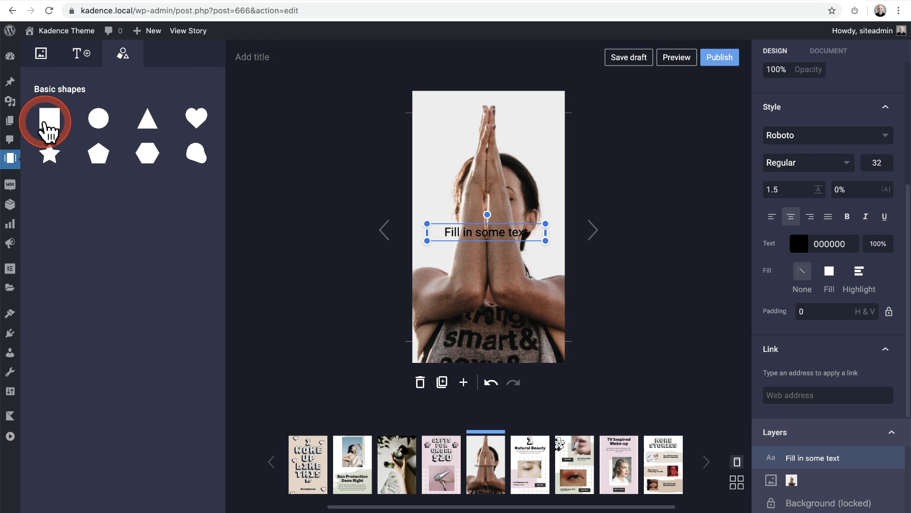
left_click(48, 119)
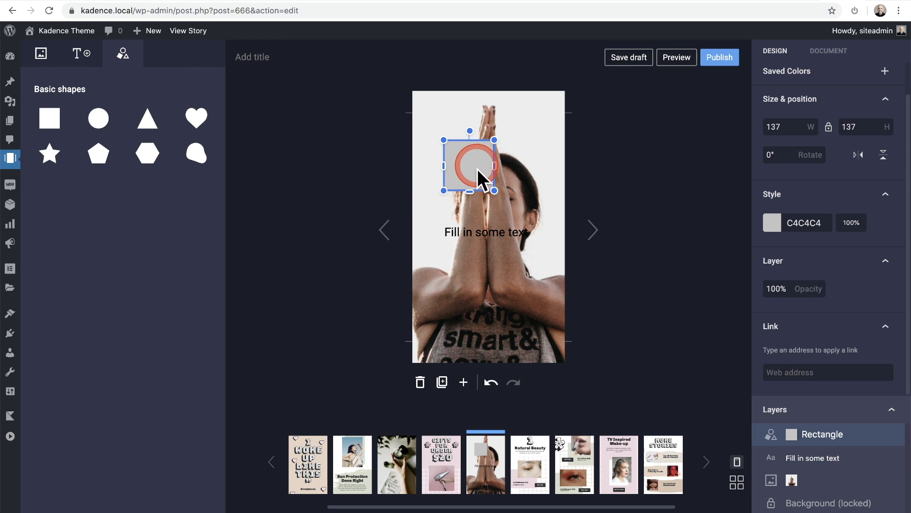
left_click_drag(469, 164, 463, 285)
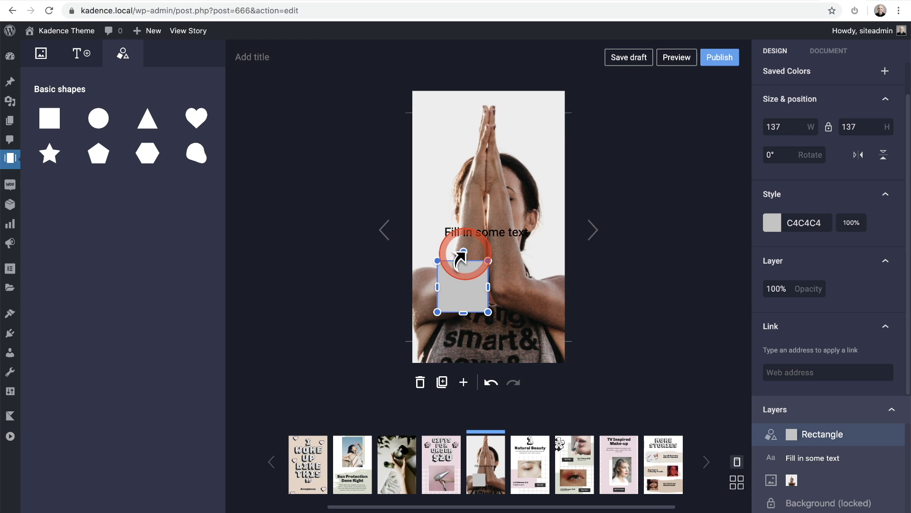
left_click_drag(464, 285, 463, 258)
type("50")
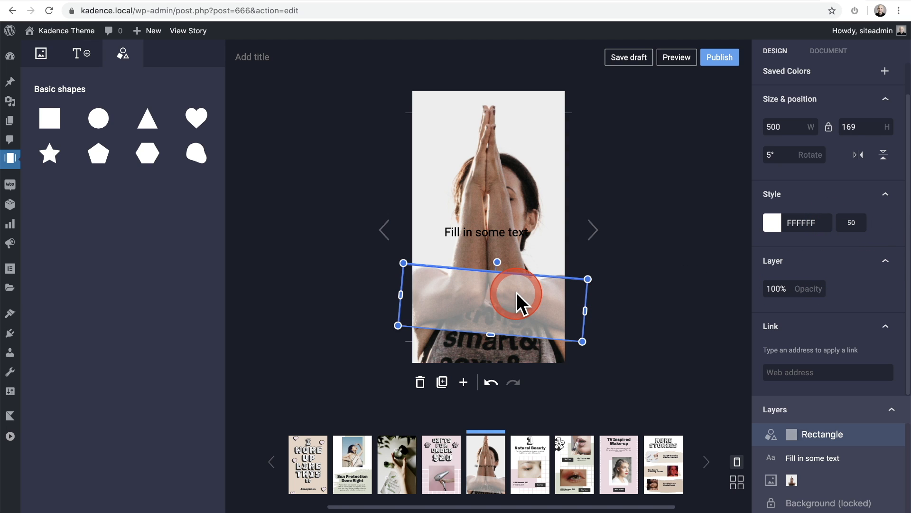
Give the band white FFFFFF fill at 50% and centre the text on top of it, brought forward
left_click(498, 285)
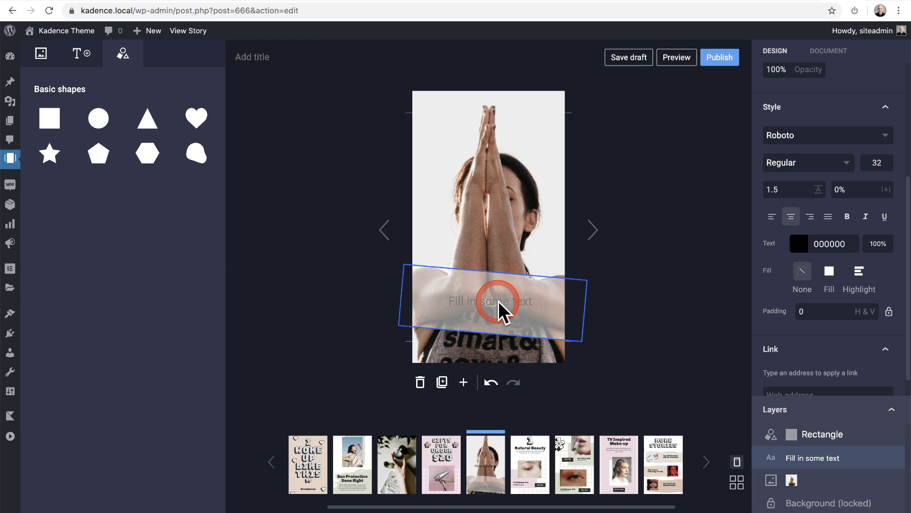
left_click(500, 302)
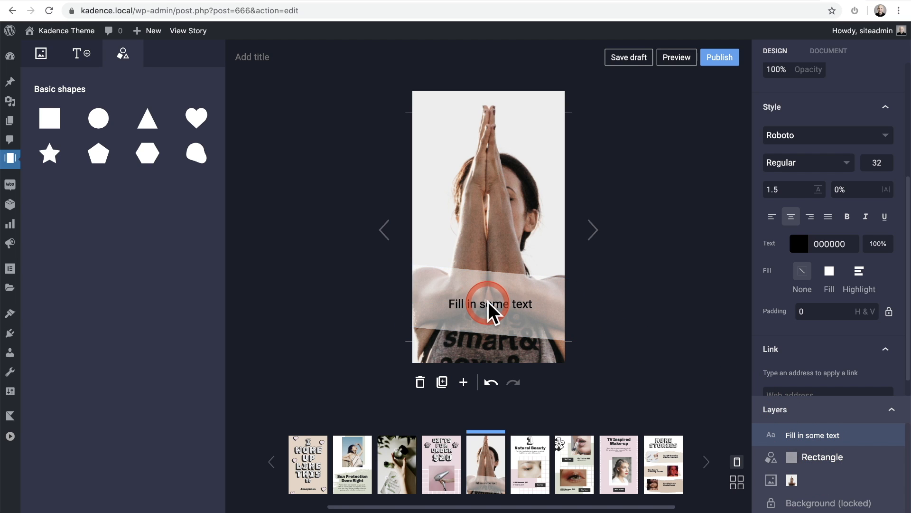
left_click_drag(490, 304, 489, 301)
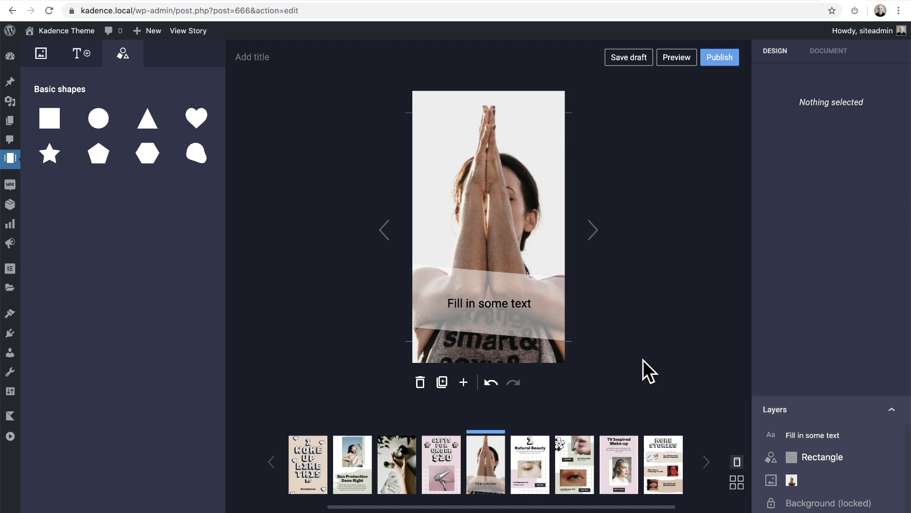
Publish the story and view its live page from the 'Story published!' dialog
left_click(655, 194)
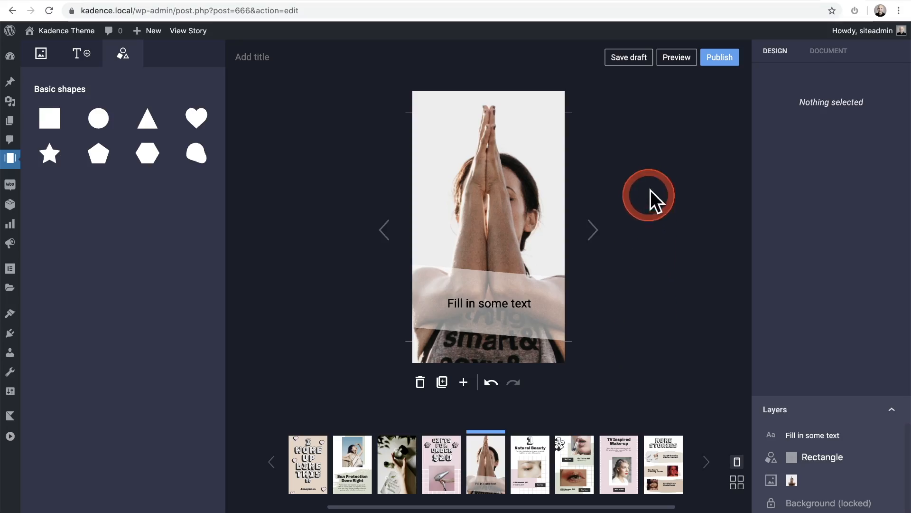
left_click(720, 57)
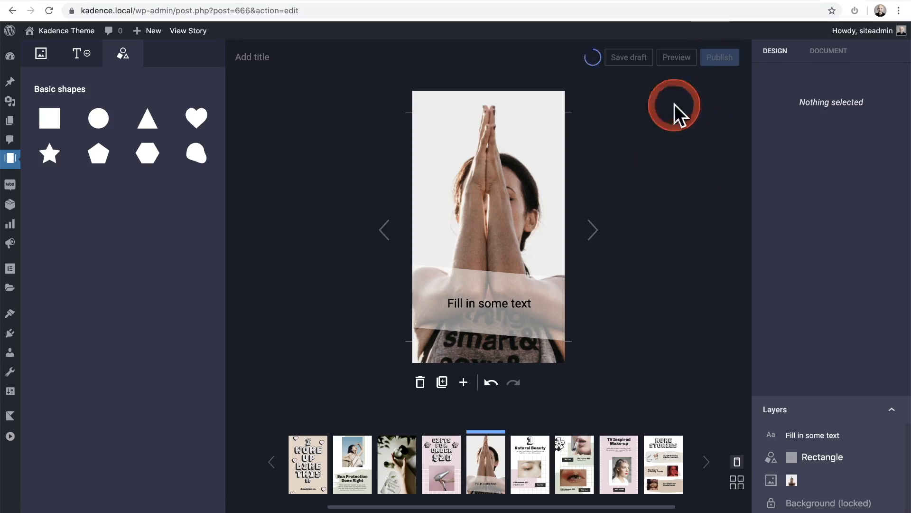
left_click(719, 57)
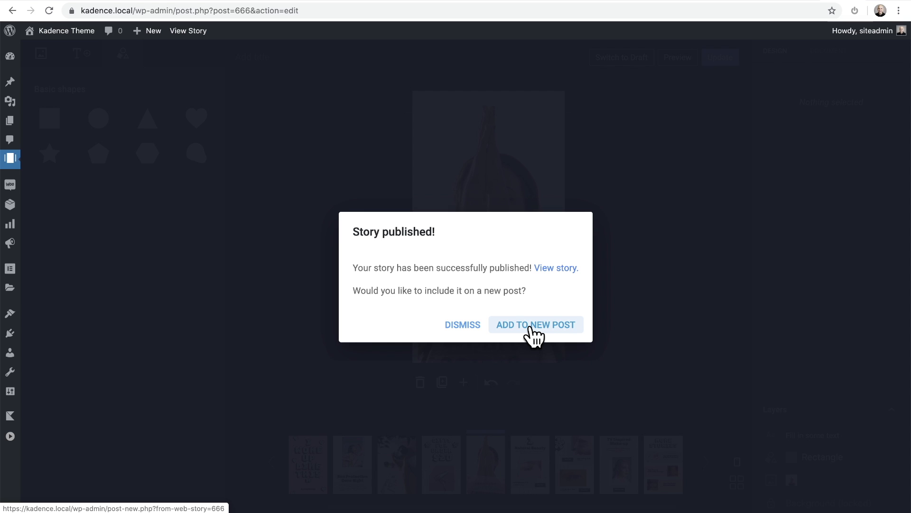
left_click(555, 268)
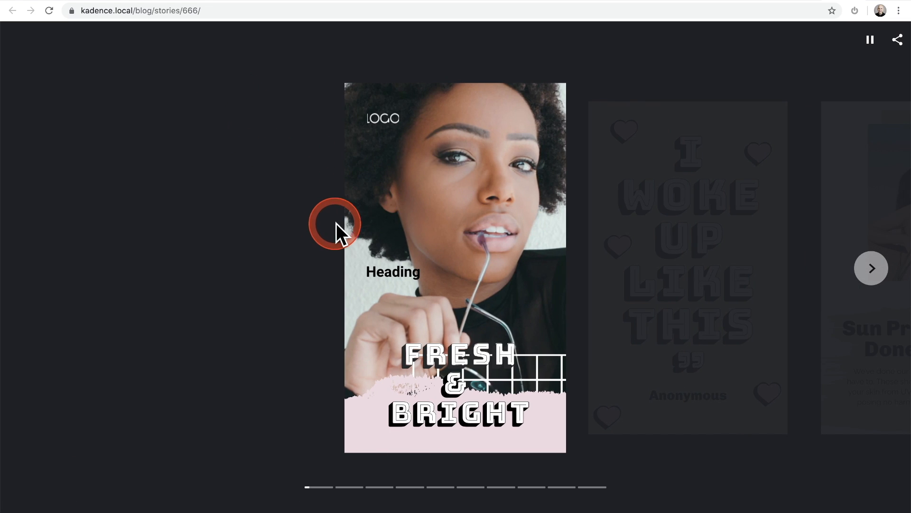
Page through the live story to Gifts for Under $20, copy its URL and go to the Posts list
left_click(870, 268)
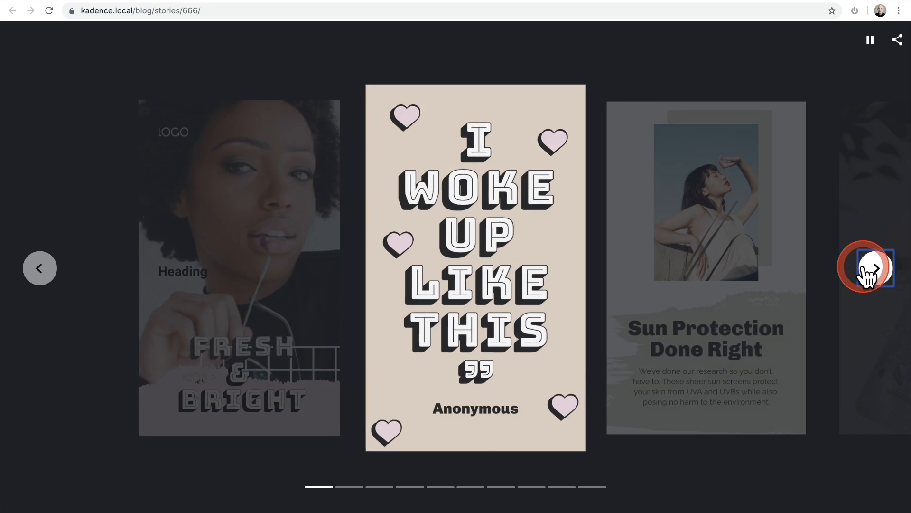
left_click(874, 267)
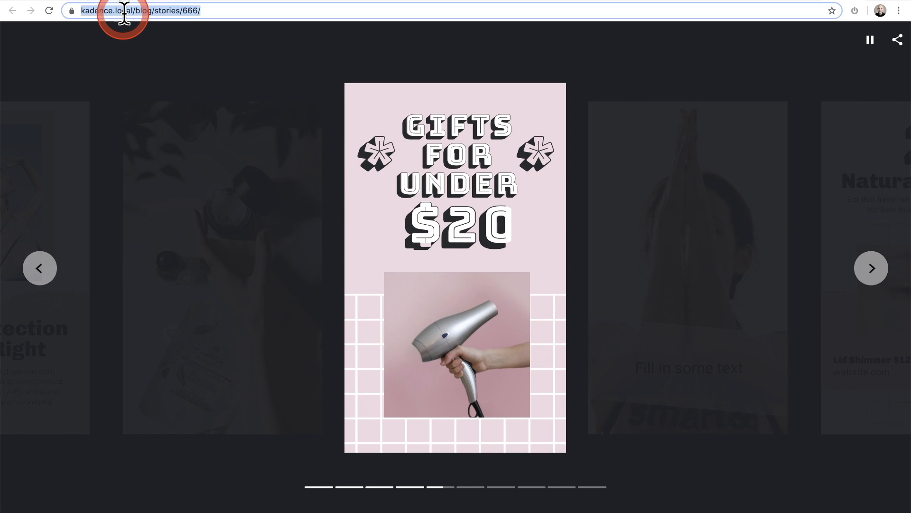
mouse_move(202, 27)
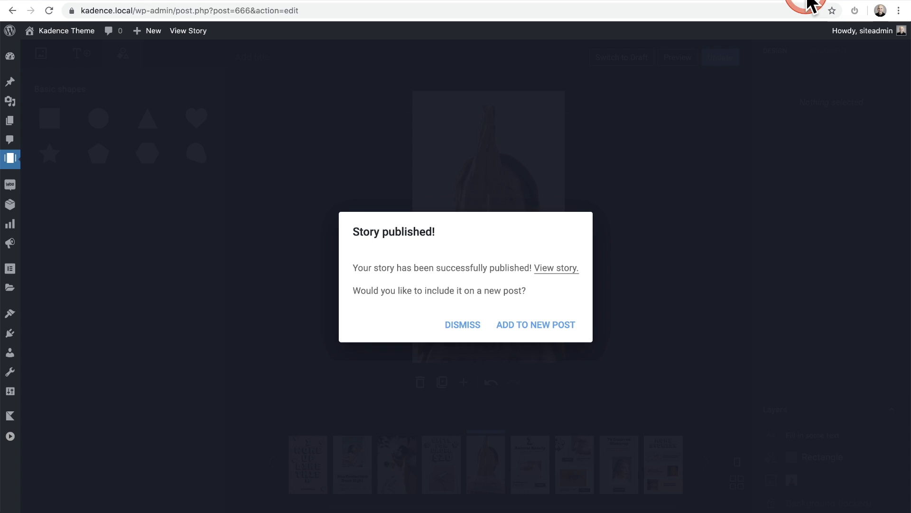
left_click(462, 324)
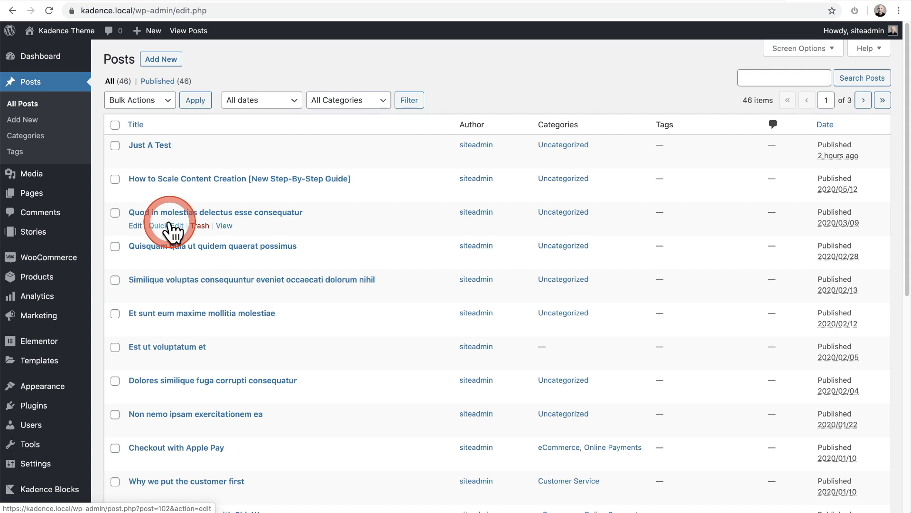
Edit the post 'Quod in molestias delectus esse consequatur' and start inserting a block below its heading
left_click(216, 212)
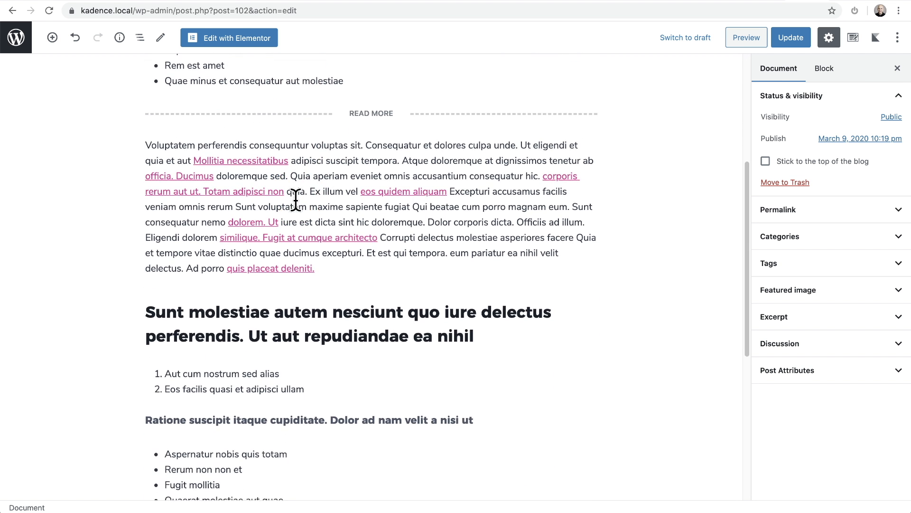
scroll("down", 3)
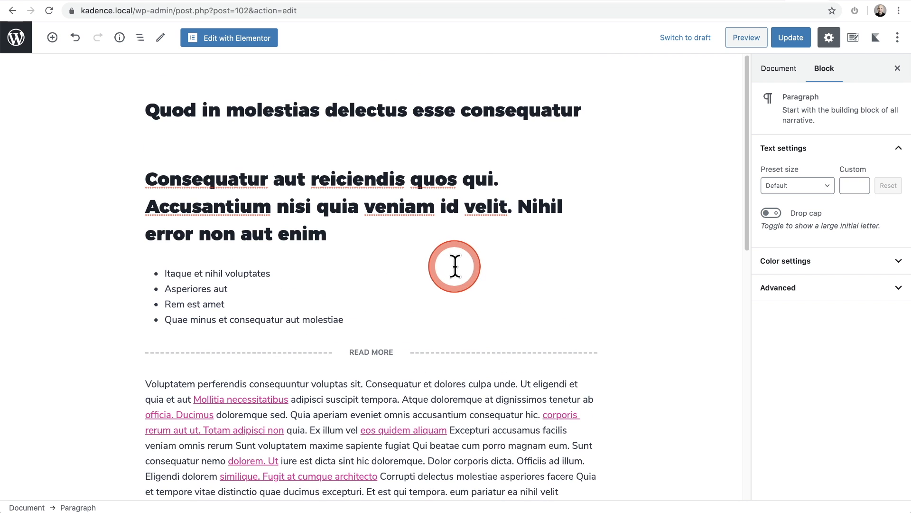
mouse_move(413, 245)
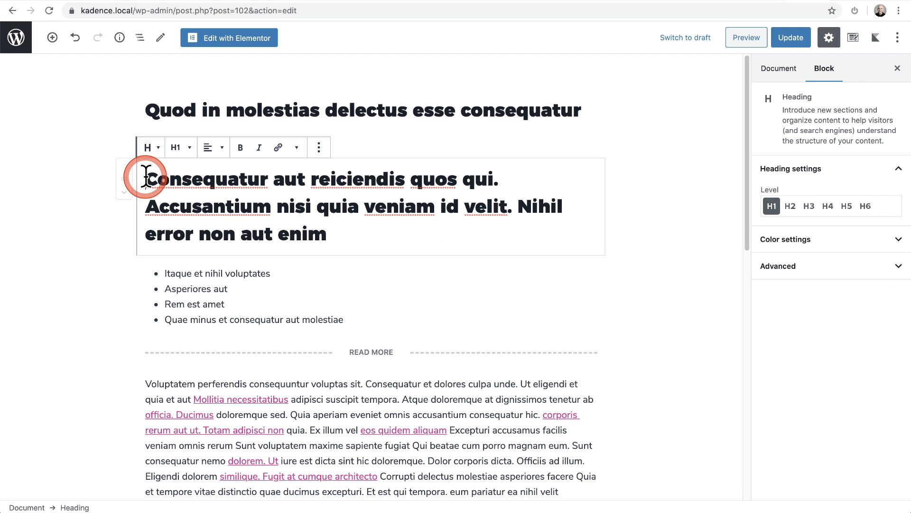
mouse_move(338, 246)
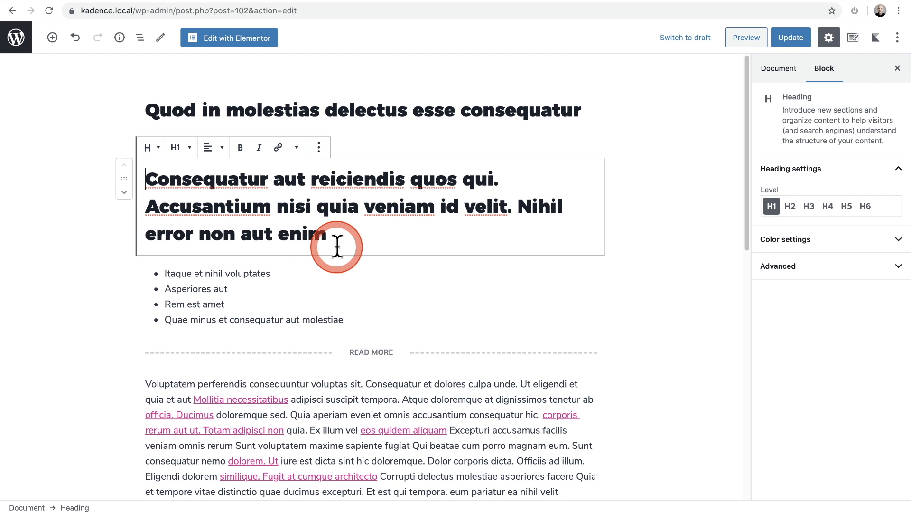
left_click(358, 257)
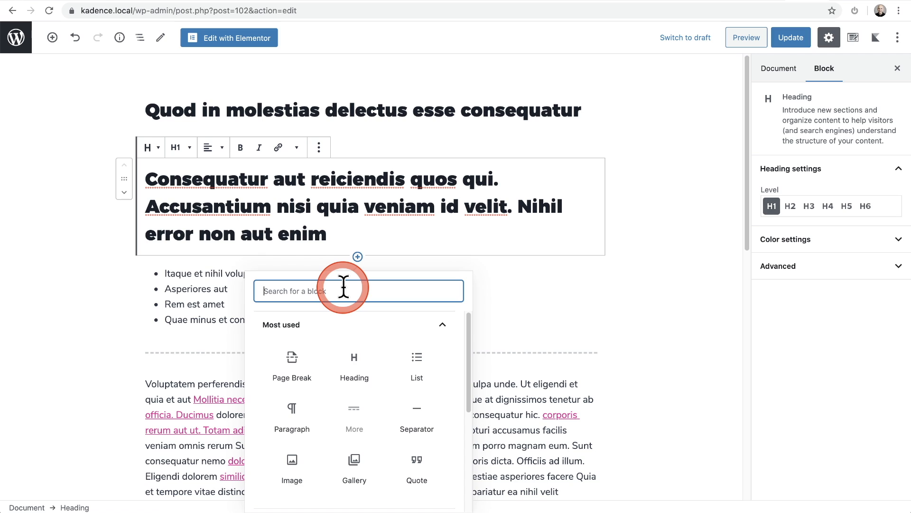
Search 'row' and insert a Kadence Row Layout with two columns
type("row")
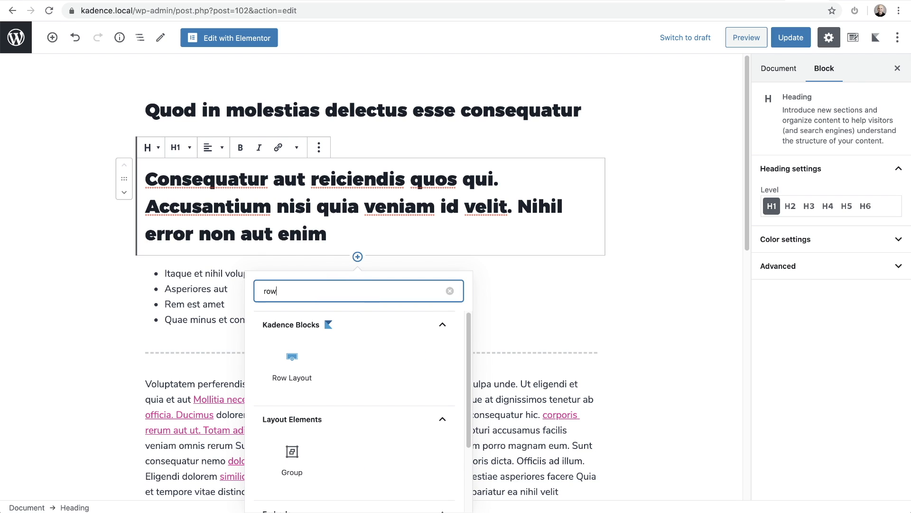
left_click(292, 361)
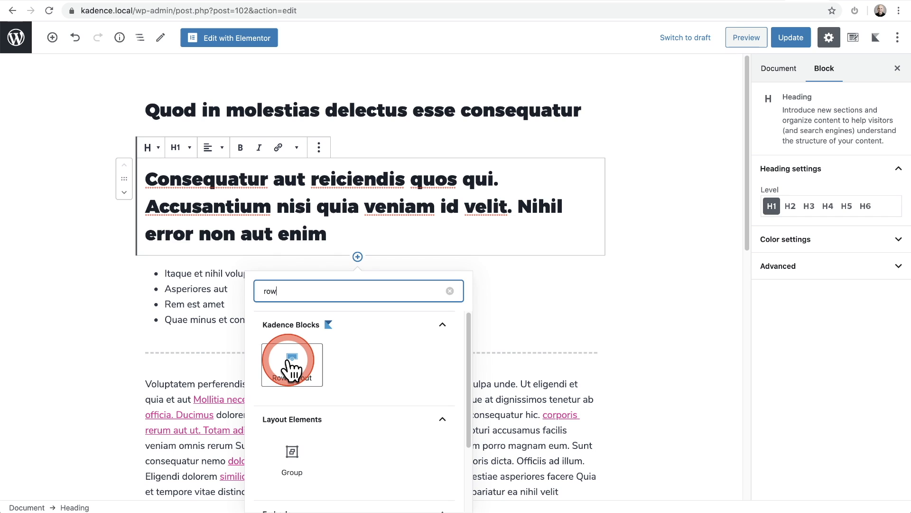
left_click(291, 361)
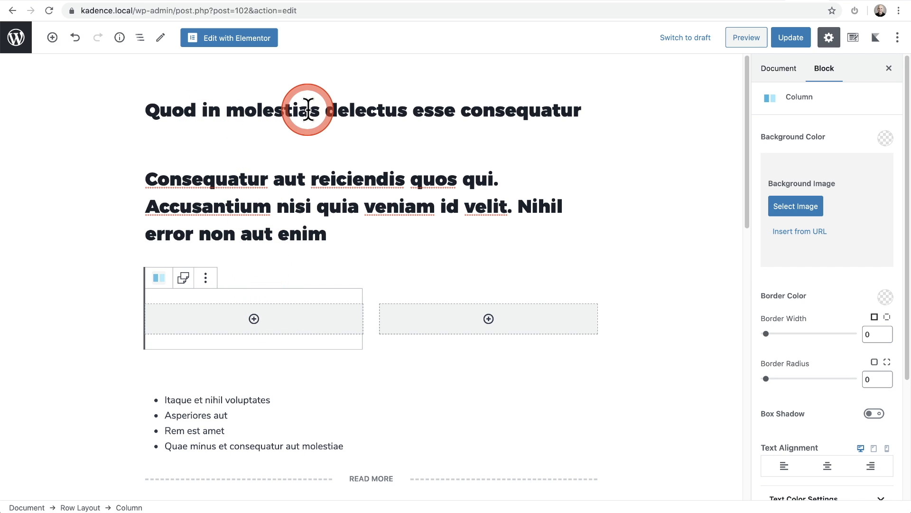
mouse_move(262, 219)
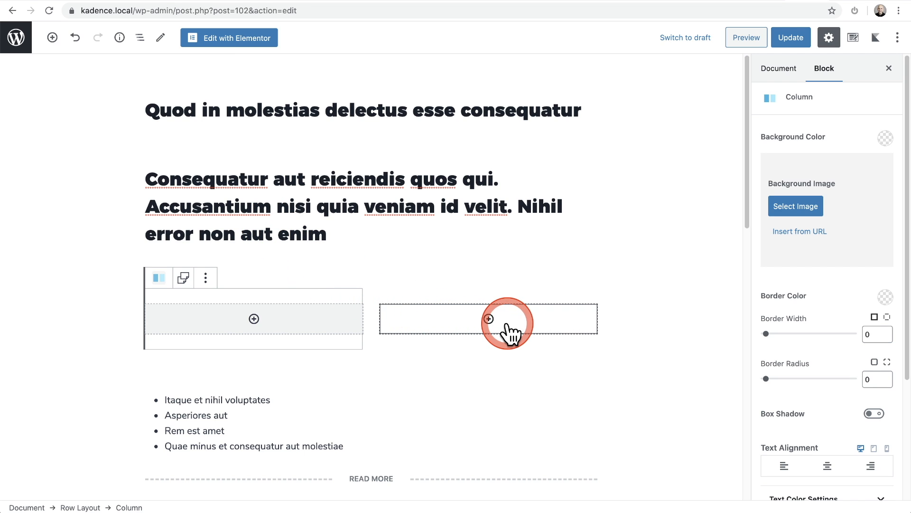
mouse_move(489, 319)
type("w")
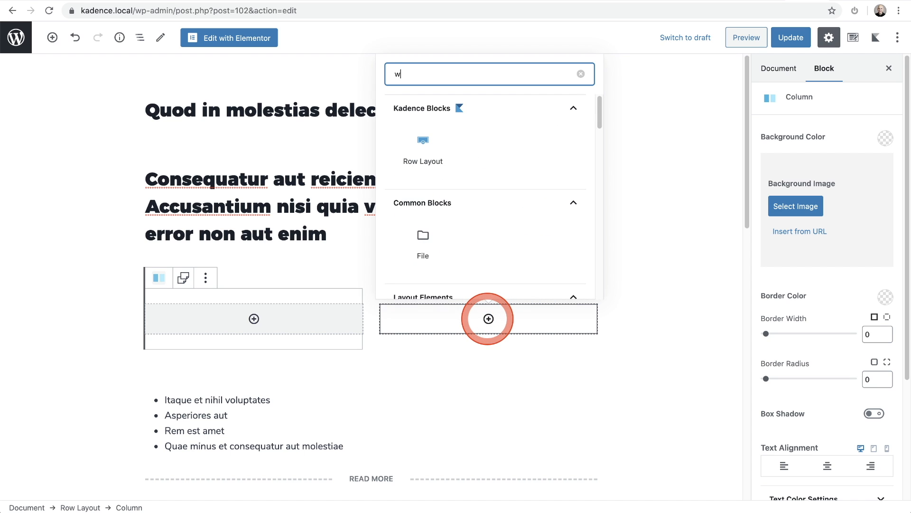
Insert a Web Story block in the right column and embed the published story from its URL
type("eb")
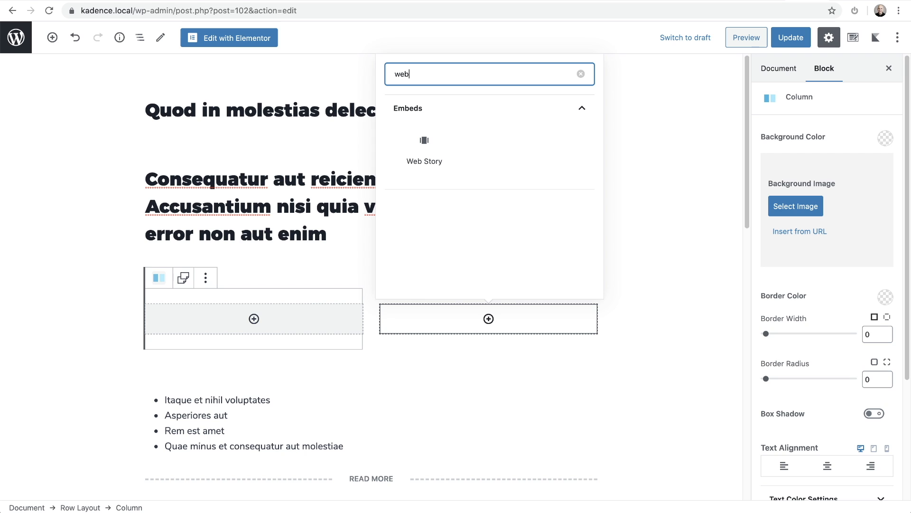
left_click(424, 148)
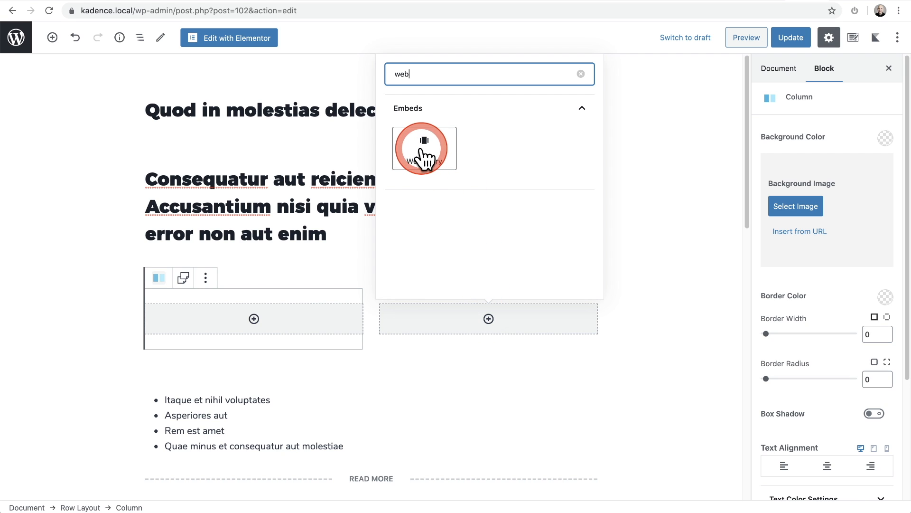
left_click(424, 147)
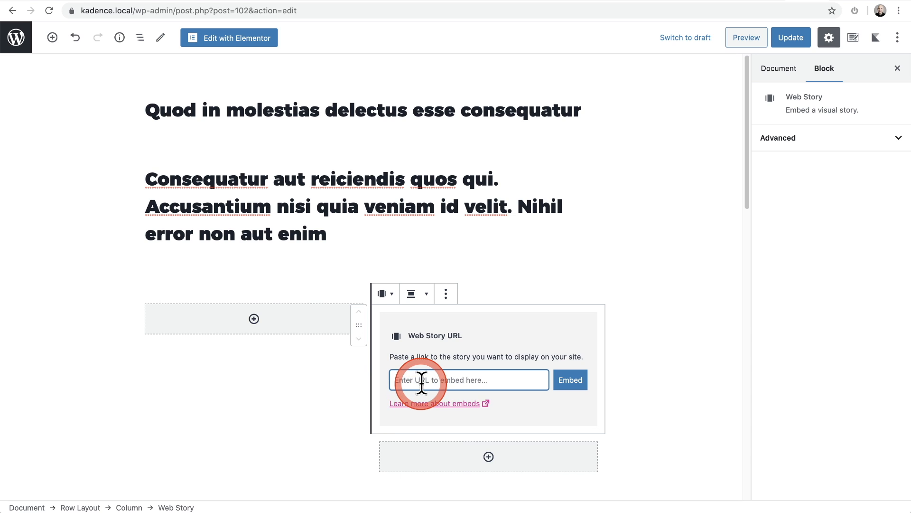
left_click(569, 371)
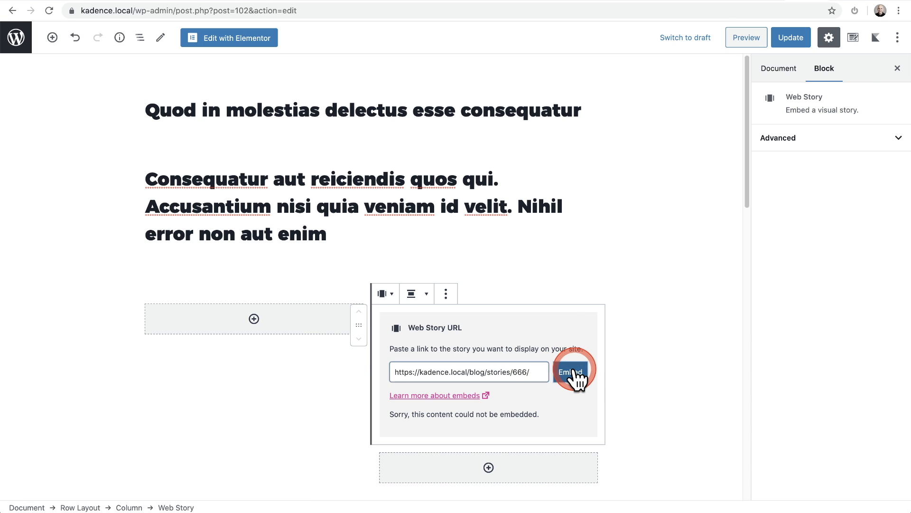
left_click(571, 371)
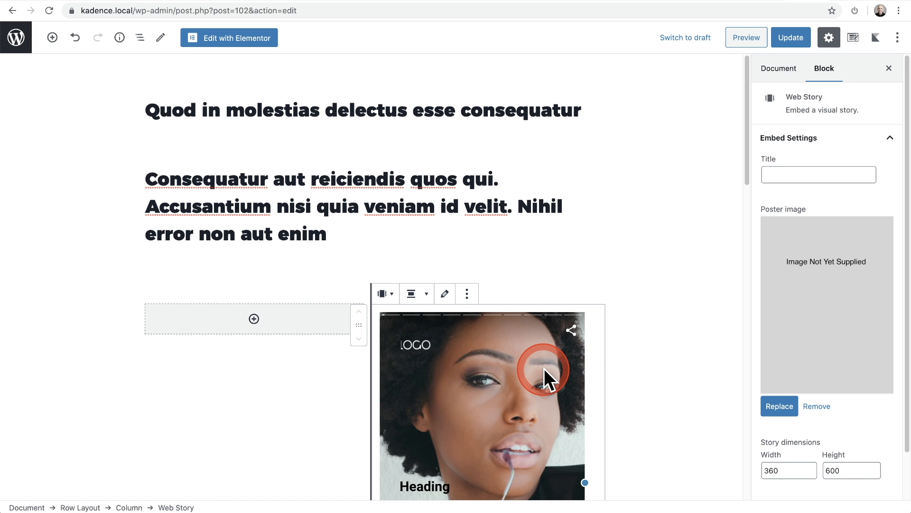
Place the H1 heading in the row's left column beside the Web Story block
scroll("down", 3)
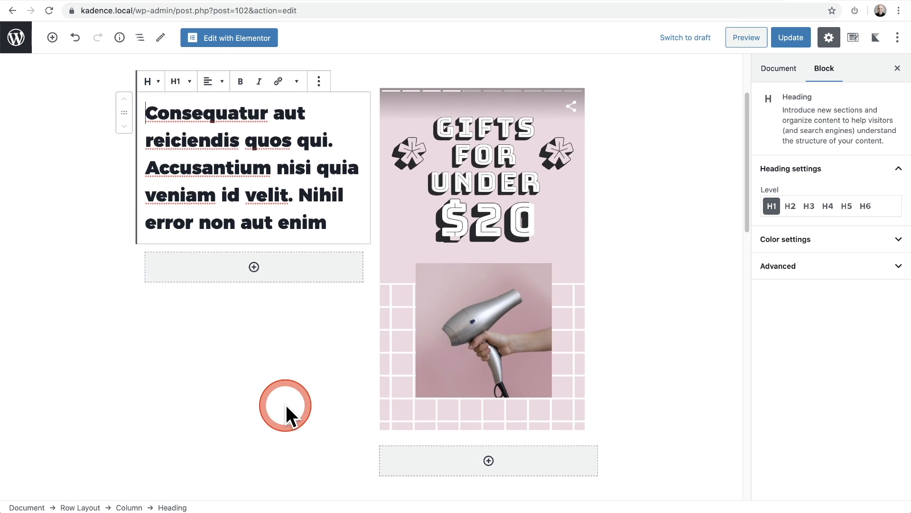
scroll("down", 3)
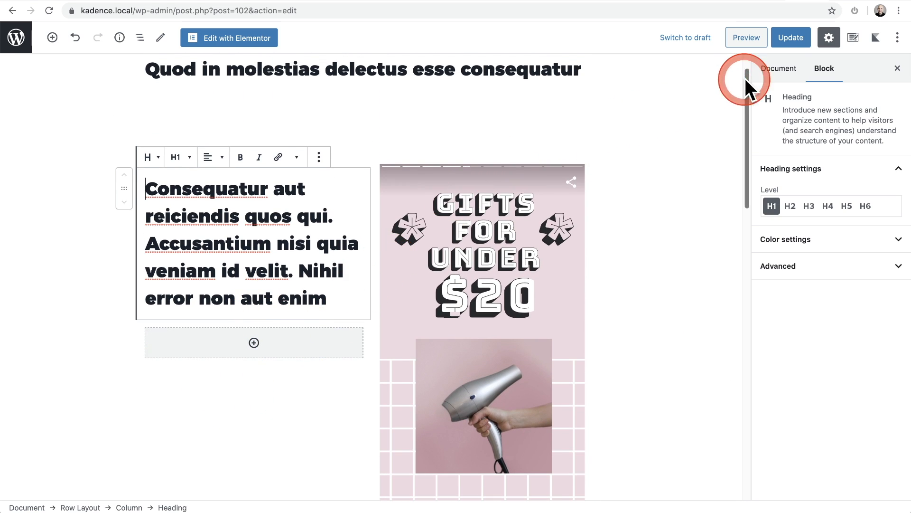
Preview the live post and scroll to the heading beside the playing embedded Web Story
left_click(790, 37)
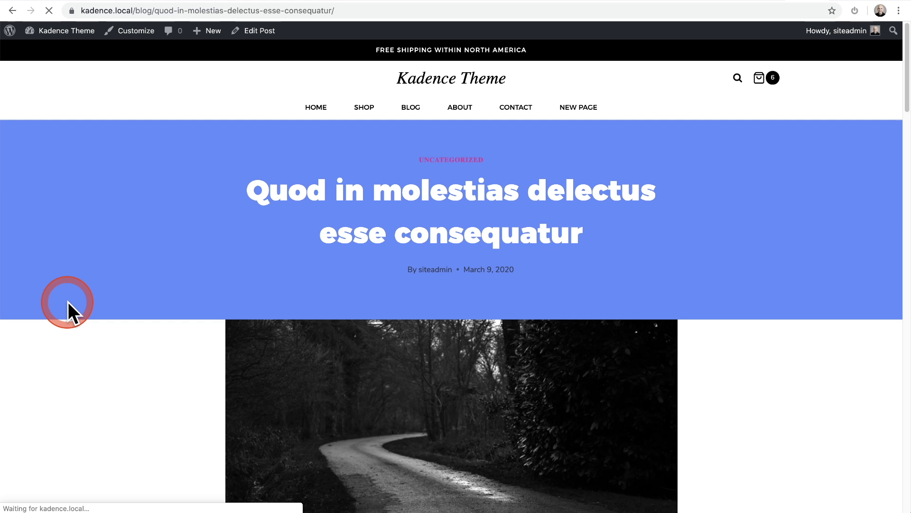
scroll("down", 3)
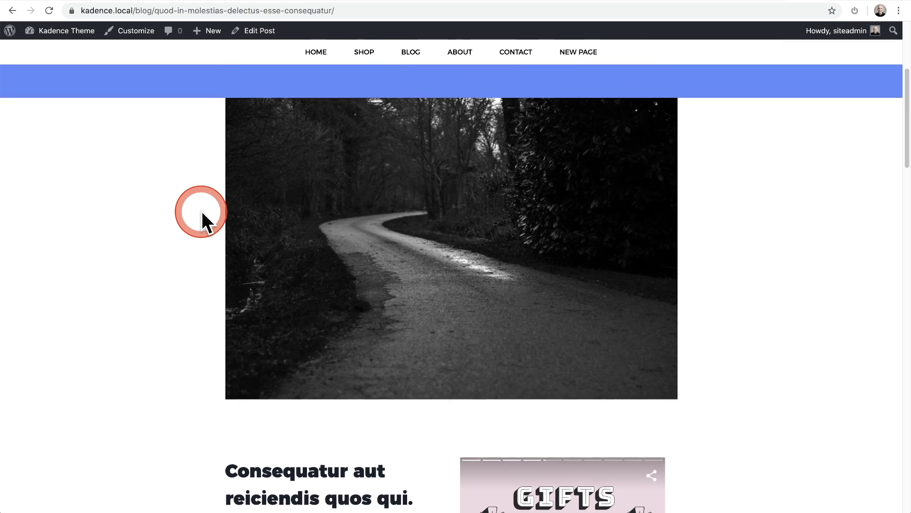
scroll("down", 3)
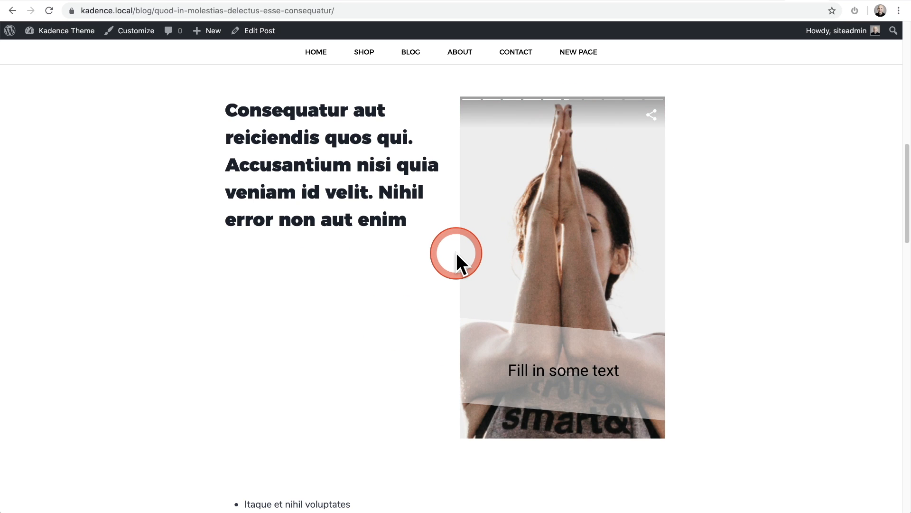
scroll("down", 3)
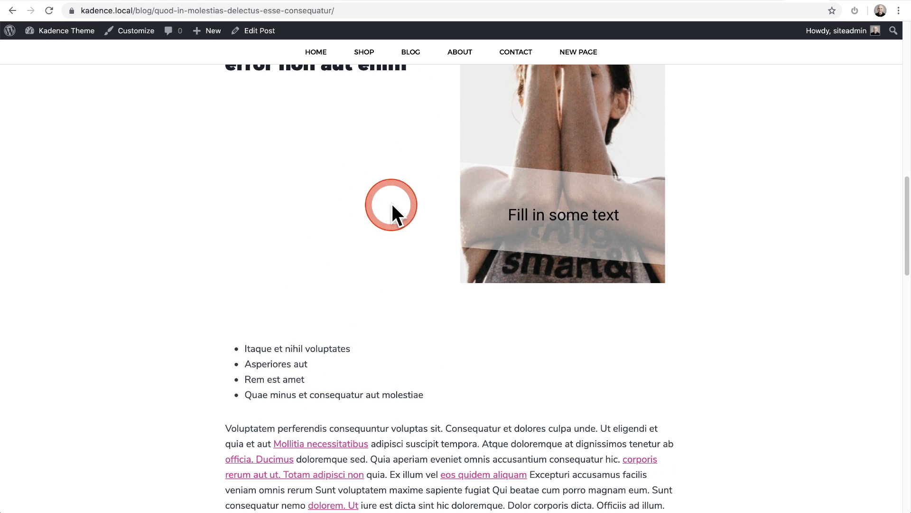